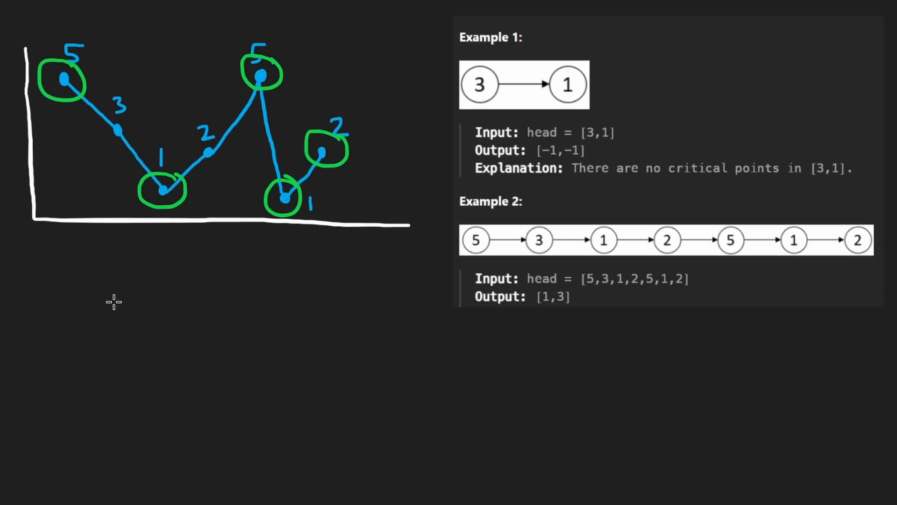
{"action": "mouse_move", "coordinate": [185, 174]}
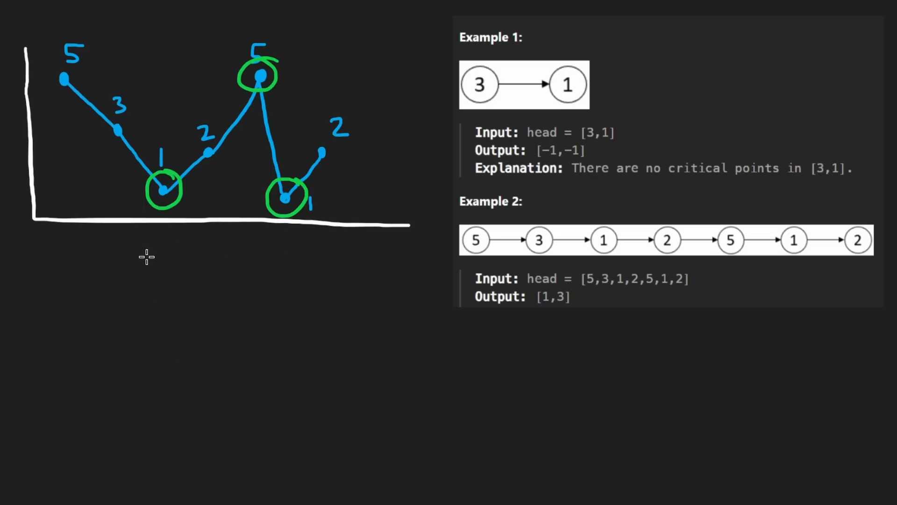
{"action": "left_click_drag", "start_coordinate": [241, 46], "coordinate": [297, 63]}
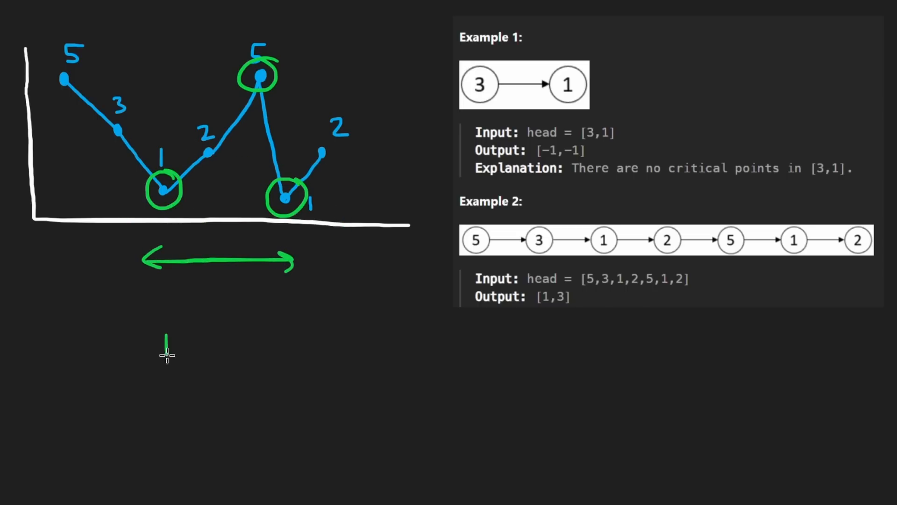
{"action": "type", "text": "max_dist"}
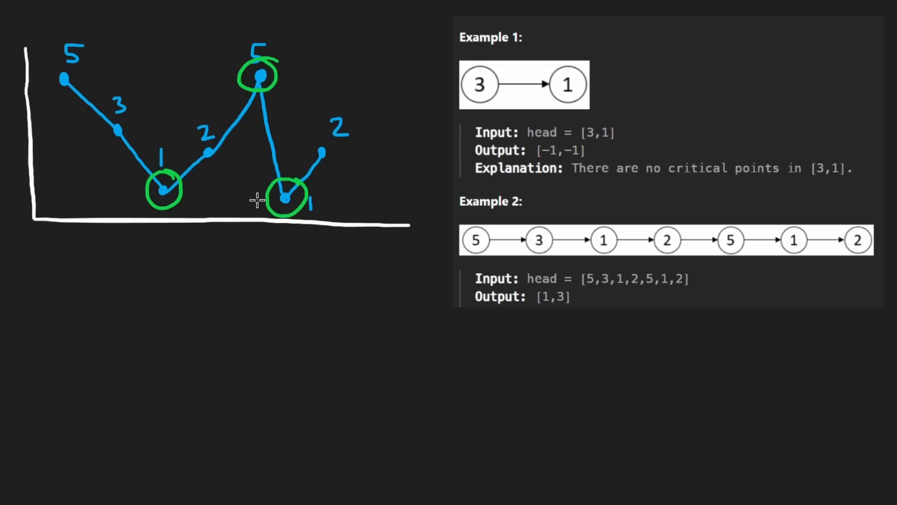
{"action": "mouse_move", "coordinate": [240, 258]}
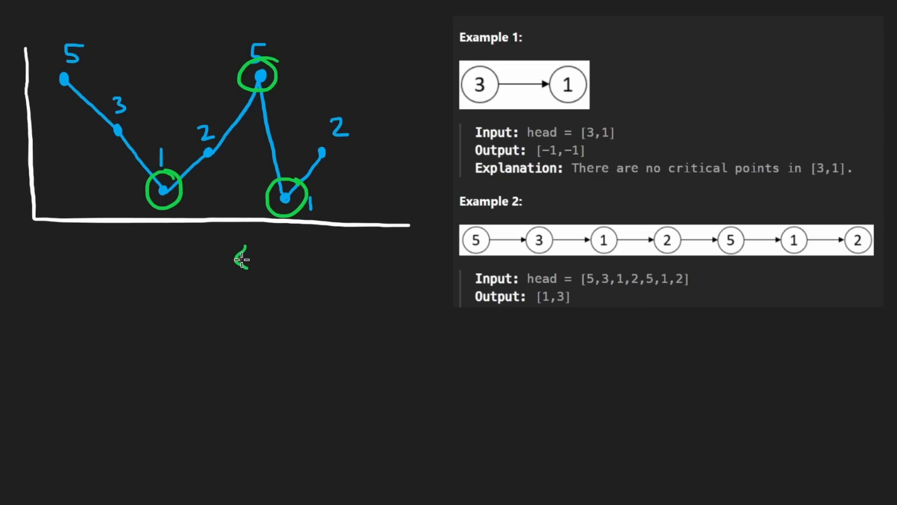
Erase the green circles around nodes 1, 5 and 1 so the blue graph is unmarked.
{"action": "left_click_drag", "start_coordinate": [237, 261], "coordinate": [289, 261]}
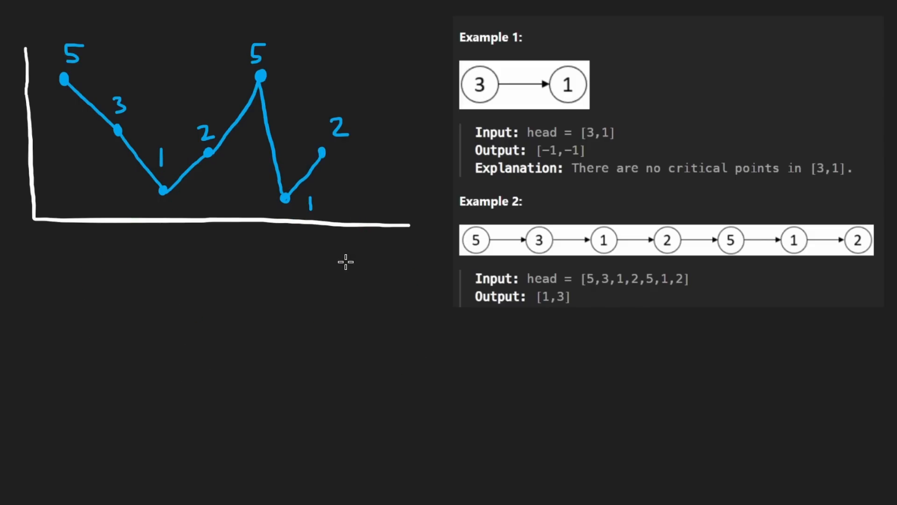
Cross out the non-critical nodes in red and write indices and [2, 4, 5] linked to Output [1,3].
{"action": "left_click_drag", "start_coordinate": [215, 232], "coordinate": [215, 272]}
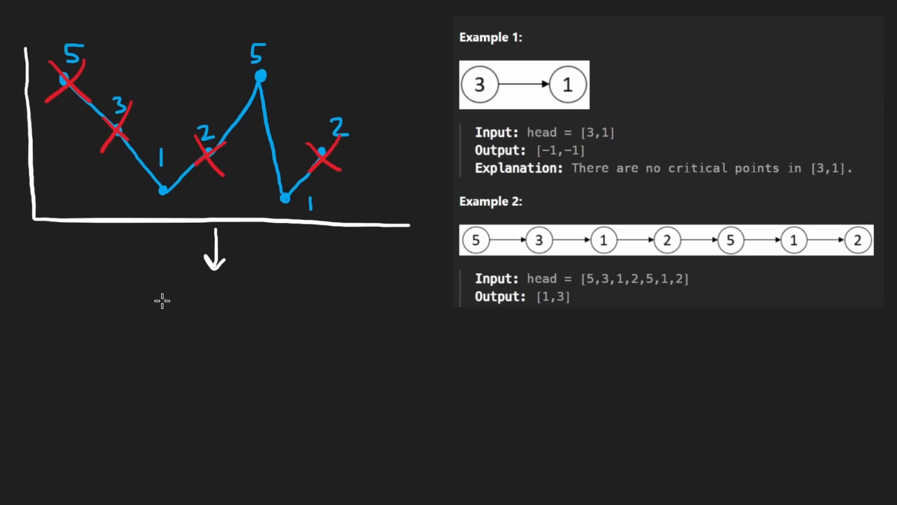
{"action": "type", "text": "1, 5"}
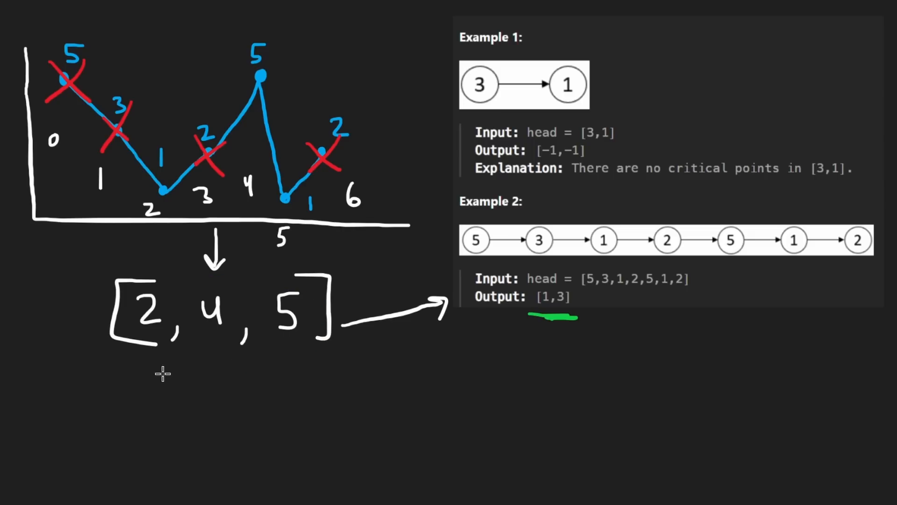
{"action": "mouse_move", "coordinate": [137, 422]}
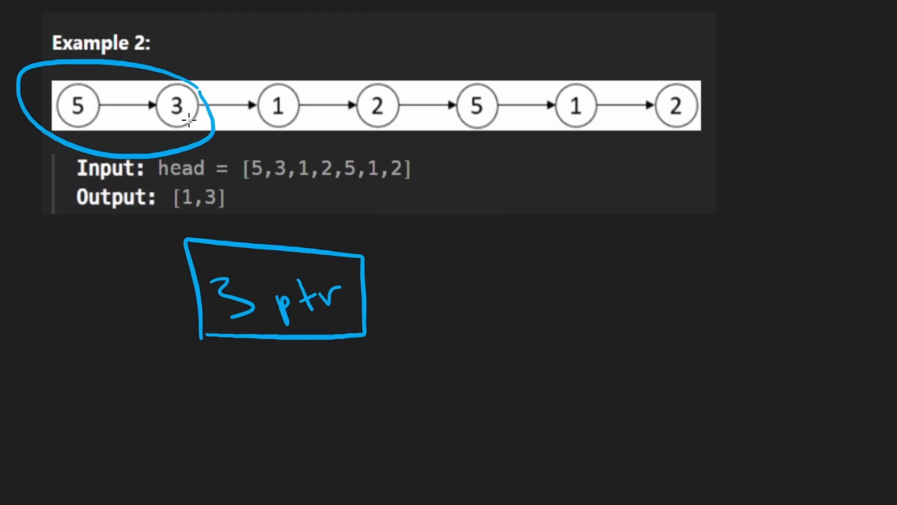
Note O(1) by the 3-ptr remark and draw arrows under nodes 5, 3, 1 labelled Prev, Cur, nxt.
{"action": "left_click_drag", "start_coordinate": [521, 254], "coordinate": [406, 297]}
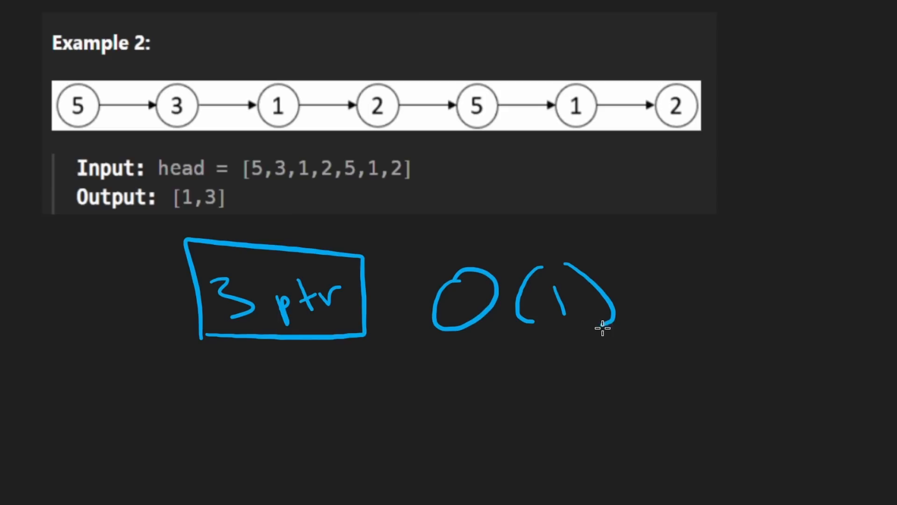
{"action": "left_click_drag", "start_coordinate": [378, 229], "coordinate": [681, 355]}
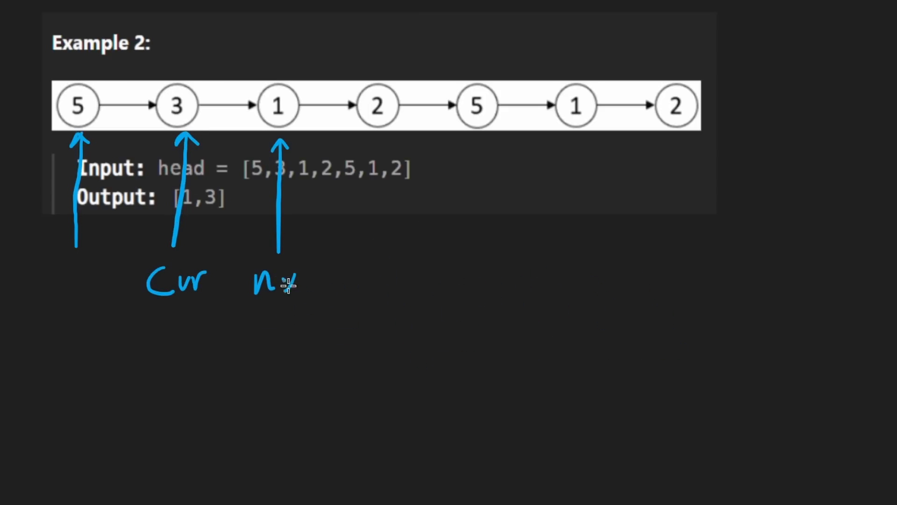
{"action": "left_click_drag", "start_coordinate": [43, 83], "coordinate": [112, 129]}
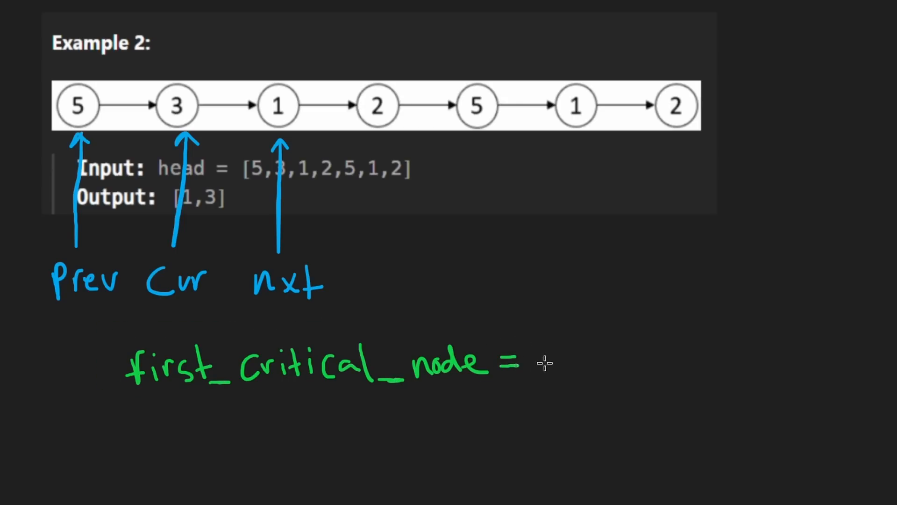
Finish the note as first_critical_node = idx and circle node 3 in green.
{"action": "type", "text": "idx"}
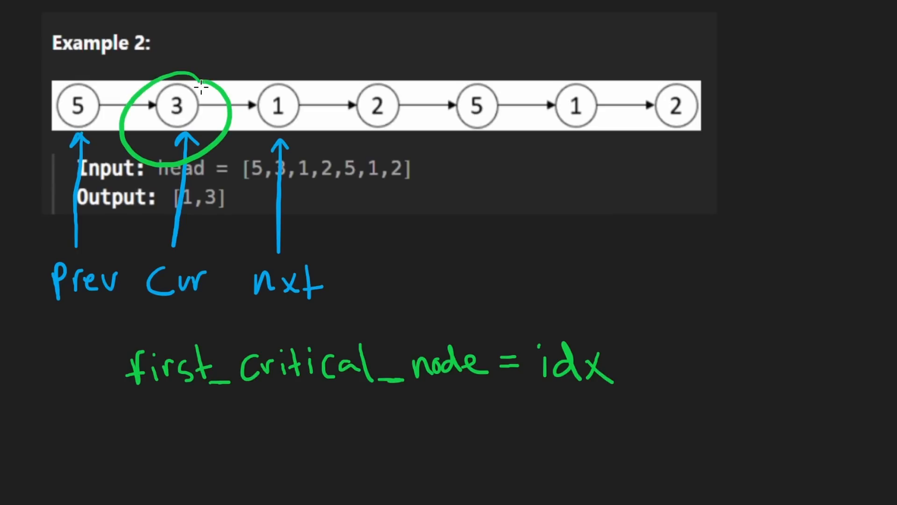
{"action": "mouse_move", "coordinate": [460, 315]}
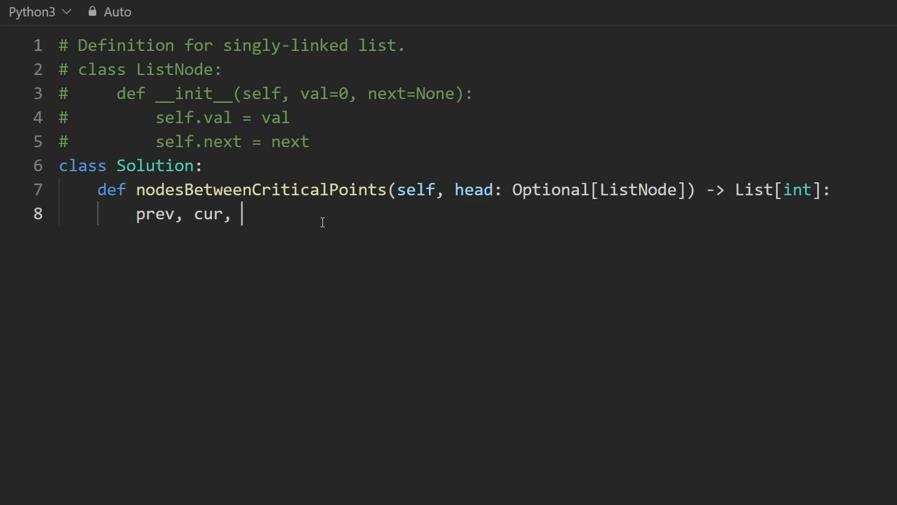
Initialise prev, cur, nxt = head, head.next, cur.next in the solution.
{"action": "type", "text": "="}
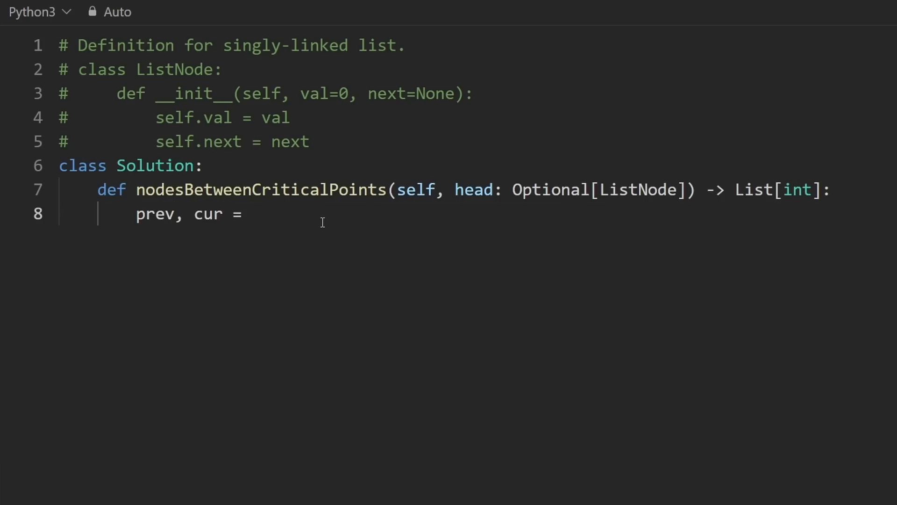
{"action": "type", "text": "head, head"}
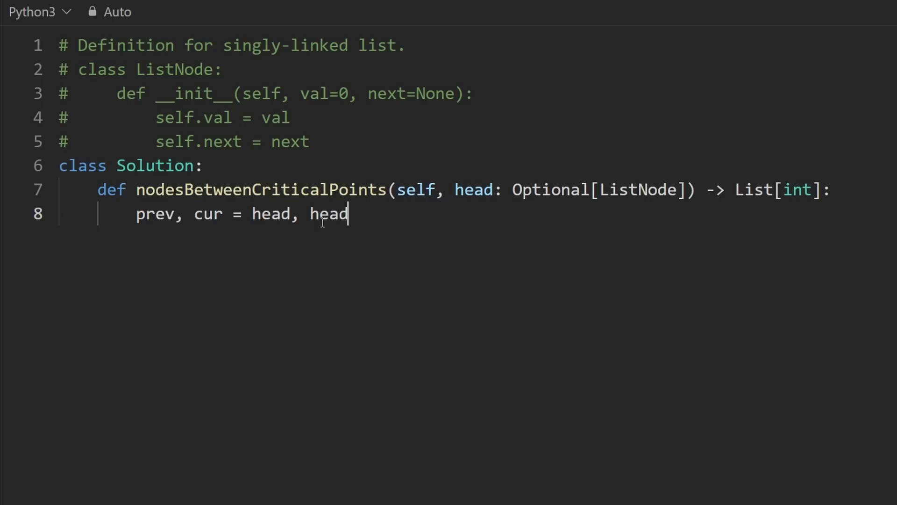
{"action": "type", "text": ".next"}
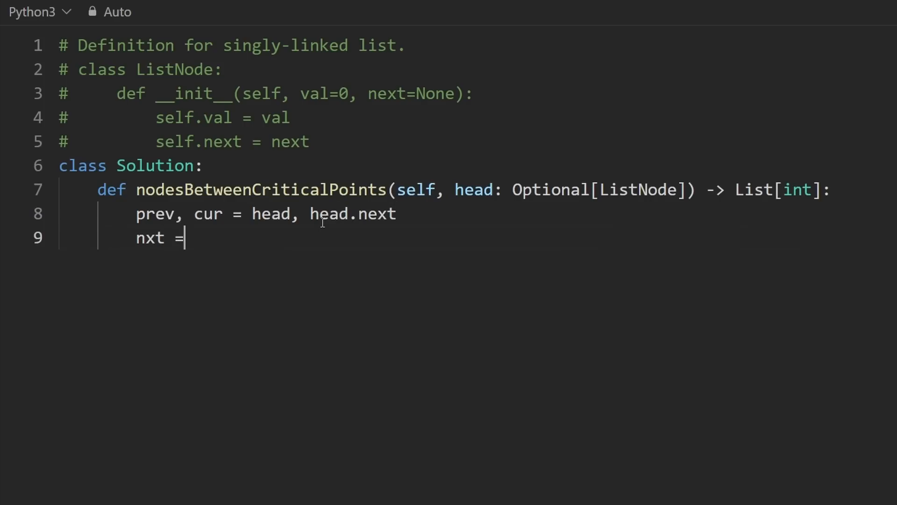
{"action": "type", "text": "cur."}
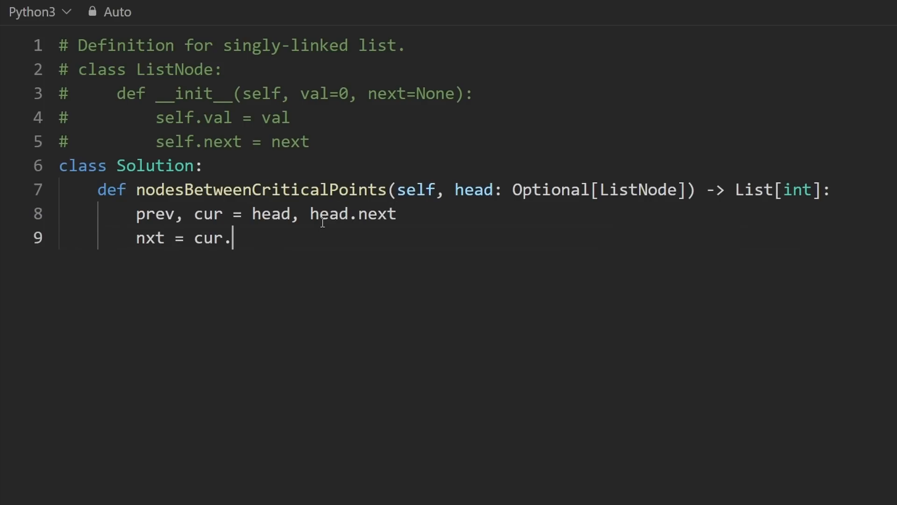
{"action": "type", "text": "next"}
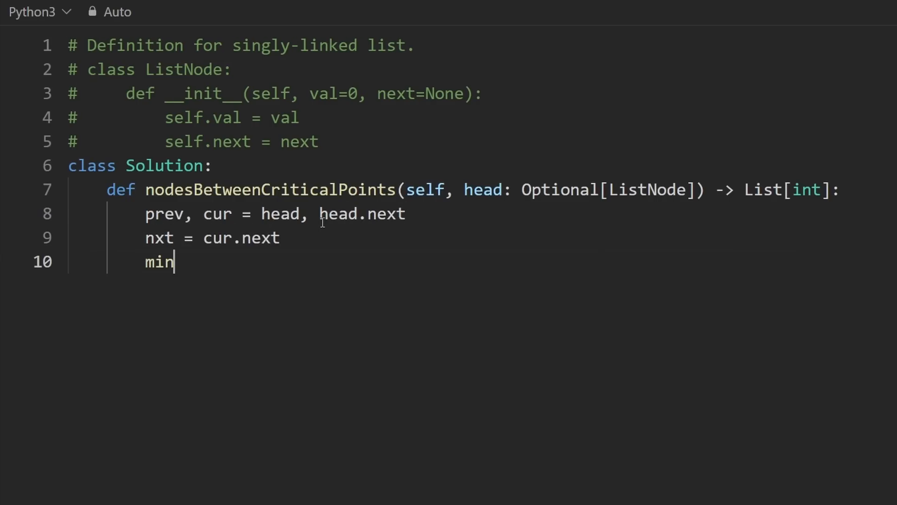
Set min_dist, max_dist = float("inf"), float("-inf") and return [min_dist, max_dist].
{"action": "type", "text": "_dist,"}
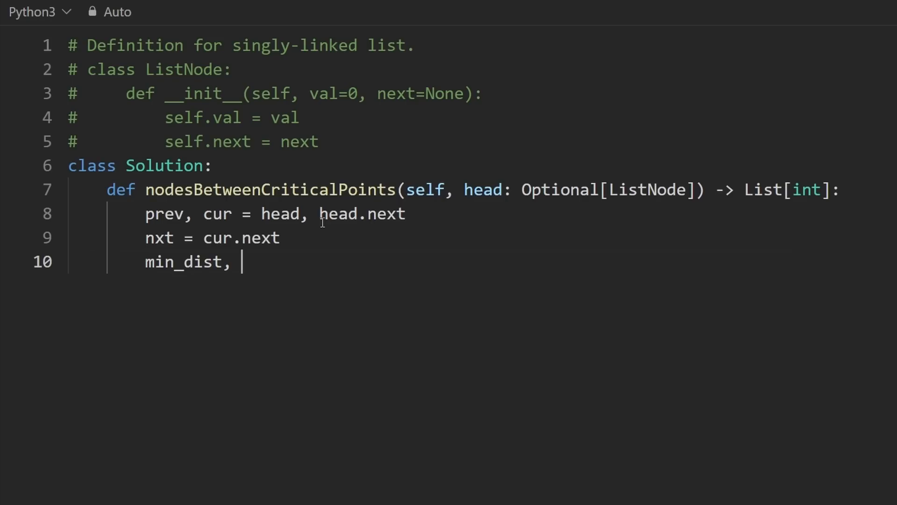
{"action": "type", "text": "max_dist"}
{"action": "type", "text": "return"}
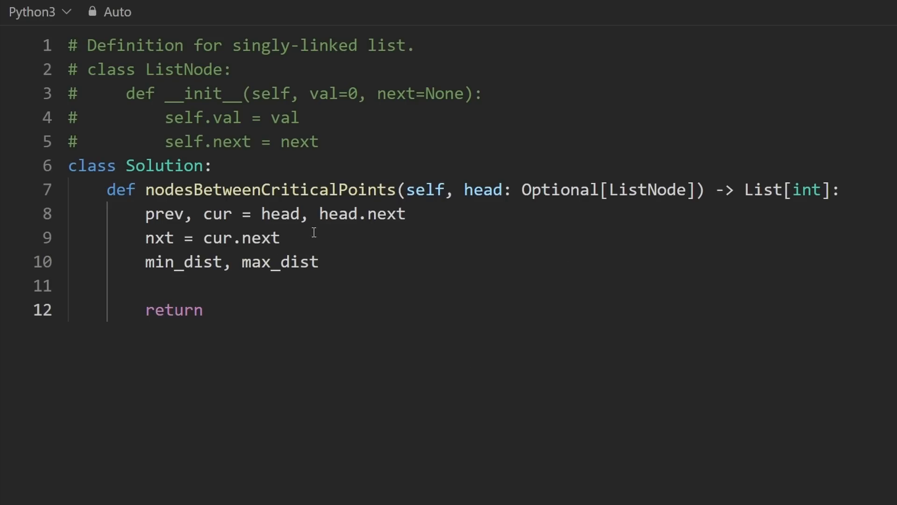
{"action": "type", "text": "[min_dist, max_dist]"}
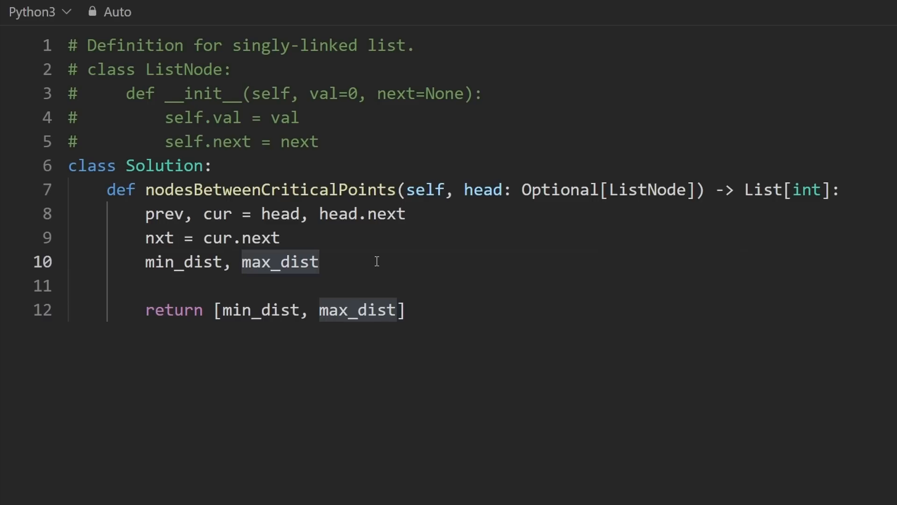
{"action": "type", "text": "= float"}
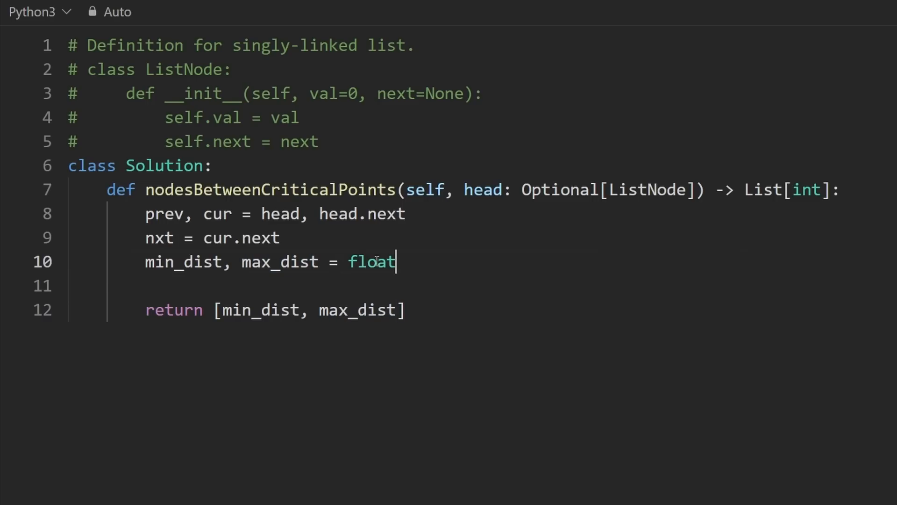
{"action": "type", "text": "(\"inf\")"}
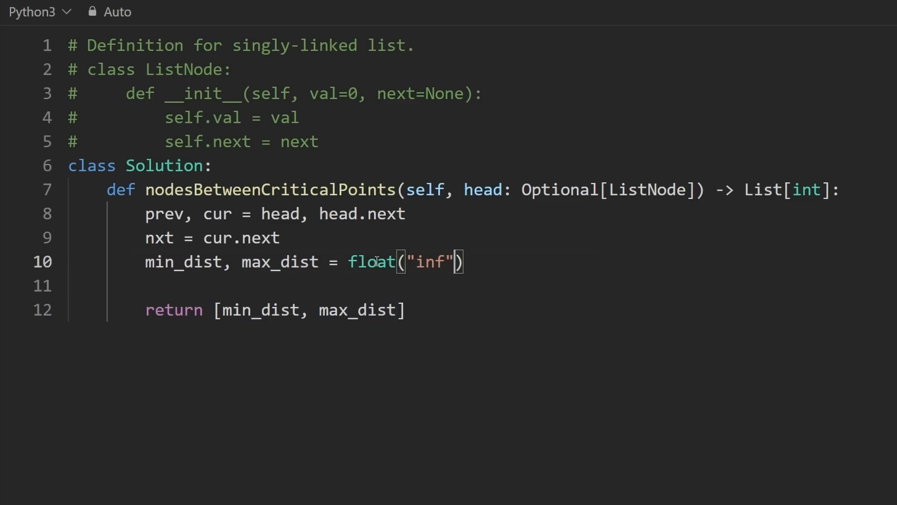
{"action": "type", "text": ", flia"}
{"action": "type", "text": "while"}
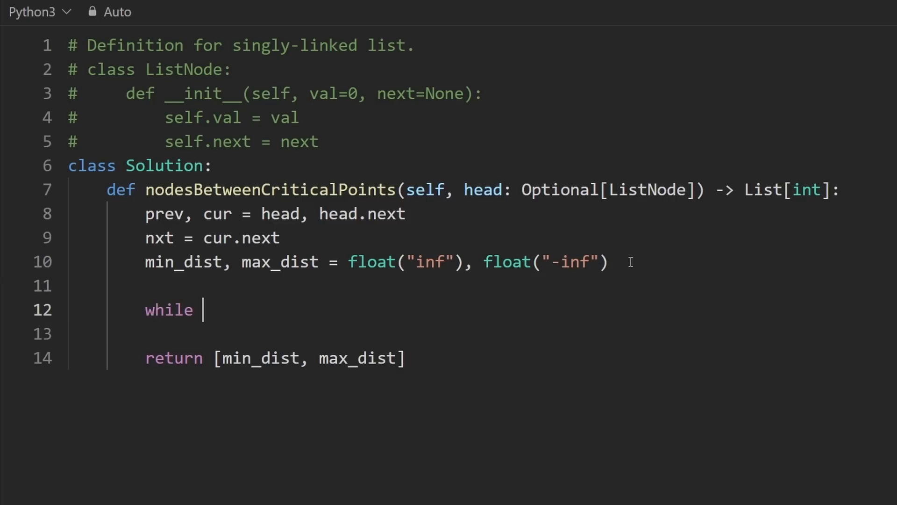
Write while nxt: with body prev, cur, nxt = cur, nxt, nxt.next.
{"action": "type", "text": "nxt"}
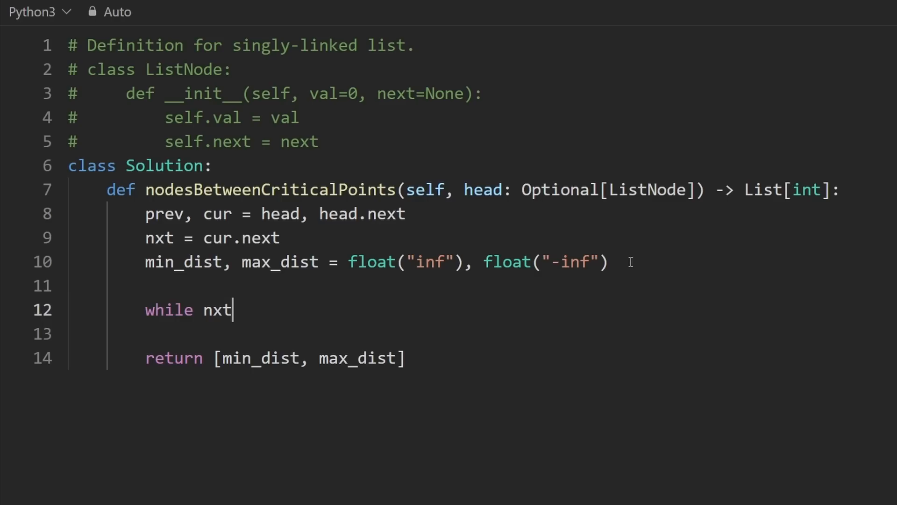
{"action": "type", "text": ":"}
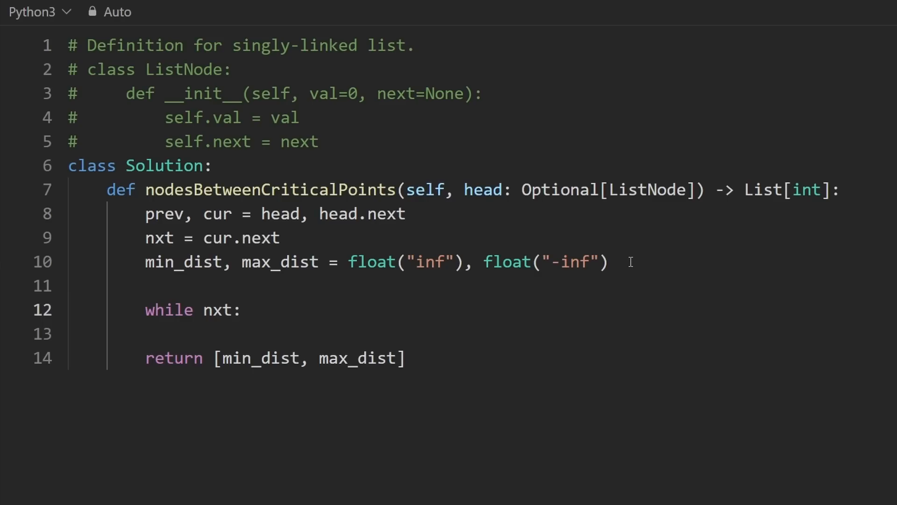
{"action": "key", "text": "enter"}
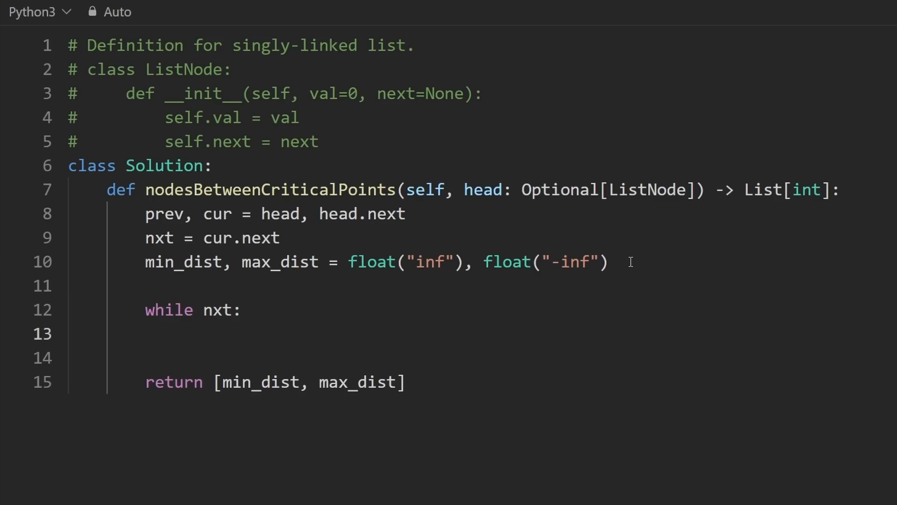
{"action": "type", "text": "prev"}
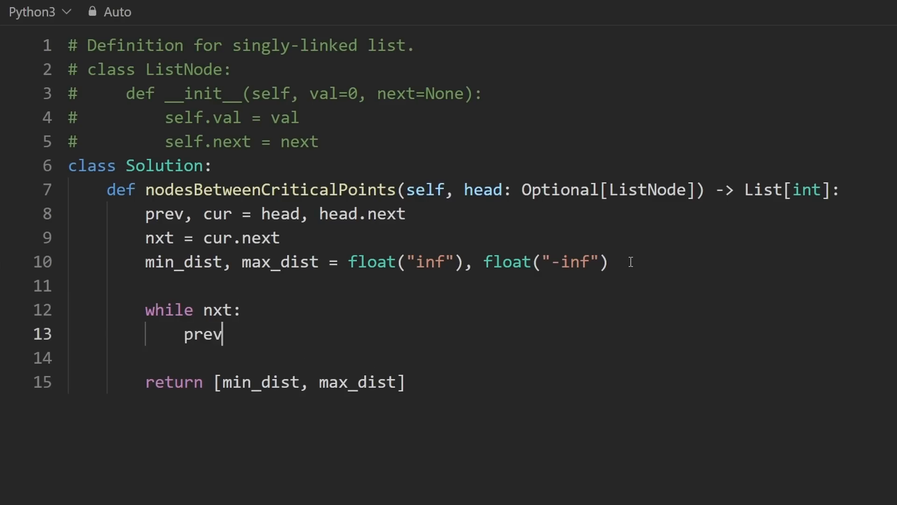
{"action": "type", "text": ", cu"}
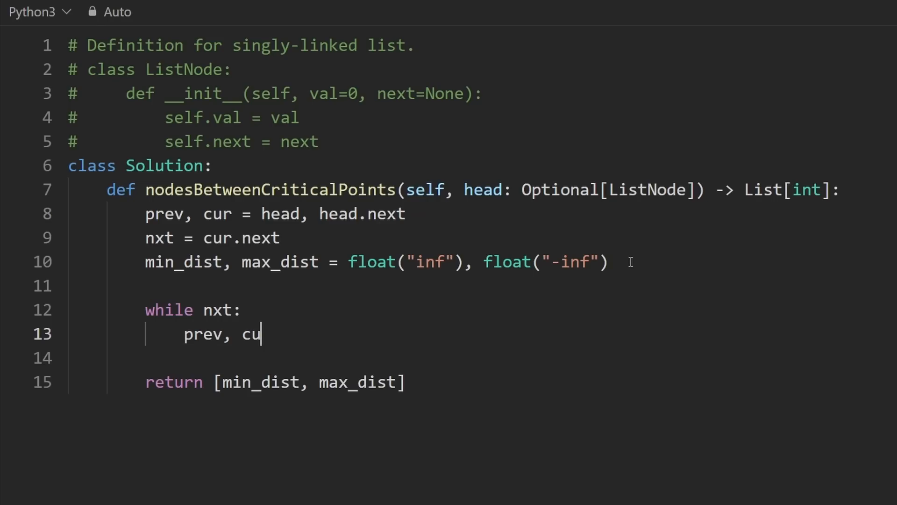
{"action": "type", "text": "r, nxt ="}
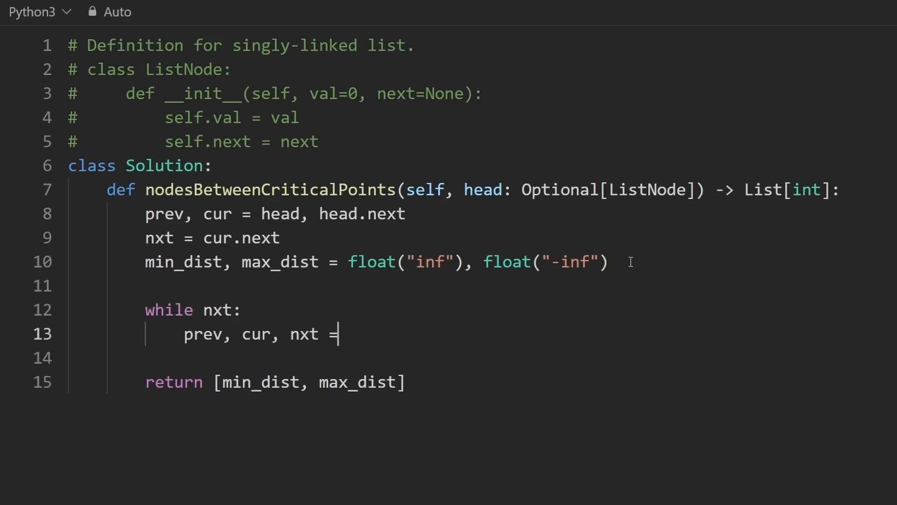
{"action": "type", "text": "cur,"}
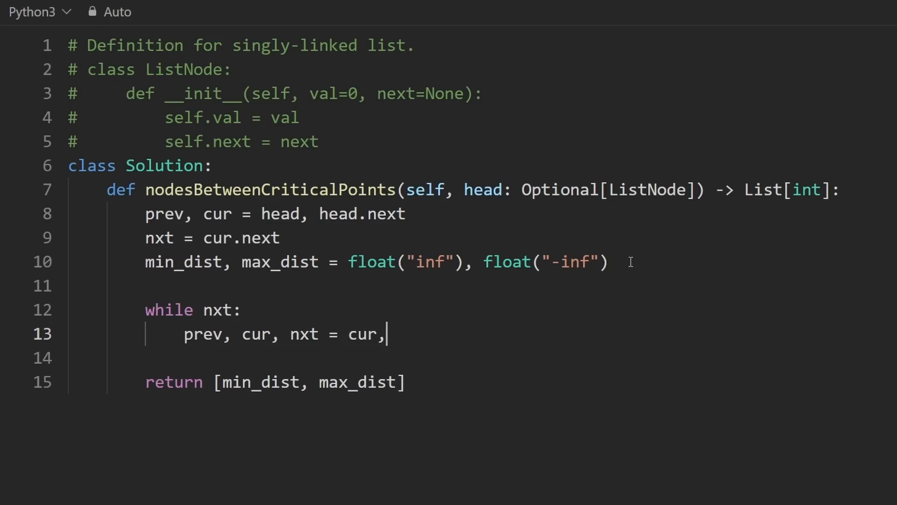
{"action": "type", "text": "nxt,"}
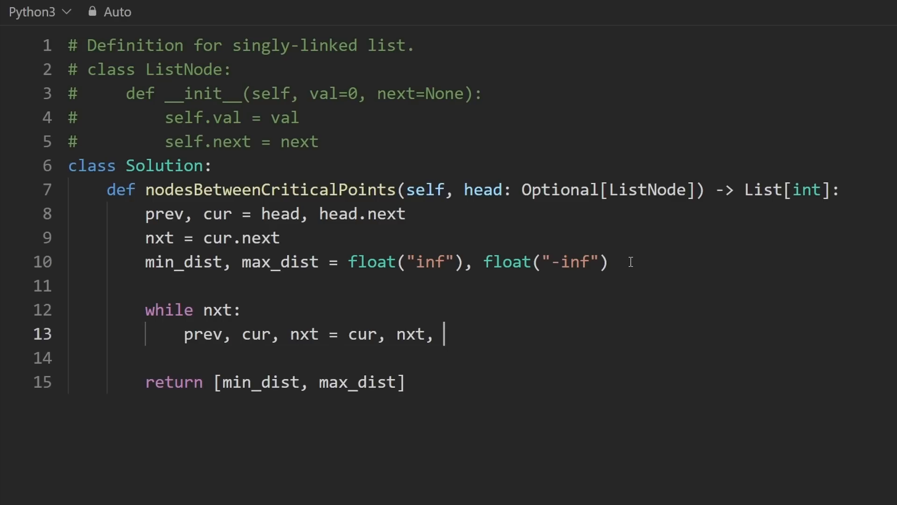
{"action": "type", "text": "nxt.next"}
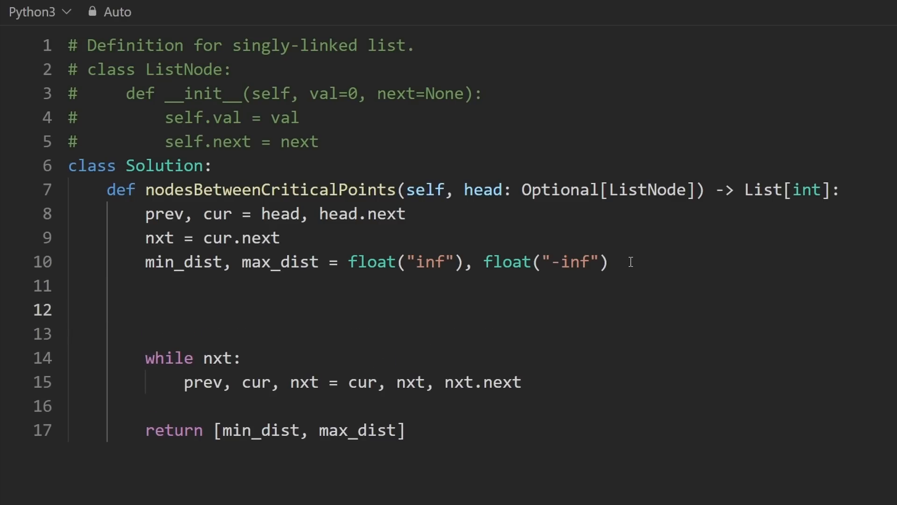
Initialise prev_crit_idx = 0 and first_crit_idx = 0 above the loop.
{"action": "type", "text": "prev_"}
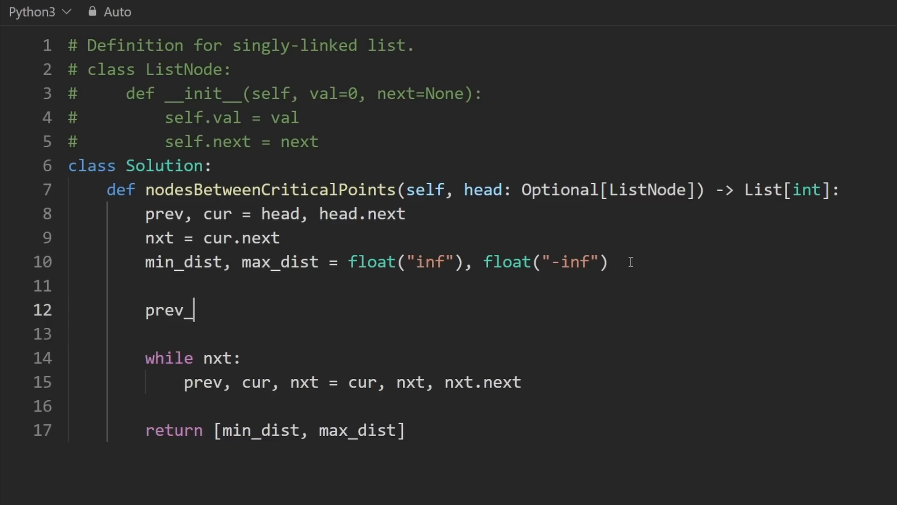
{"action": "type", "text": "crit_idx"}
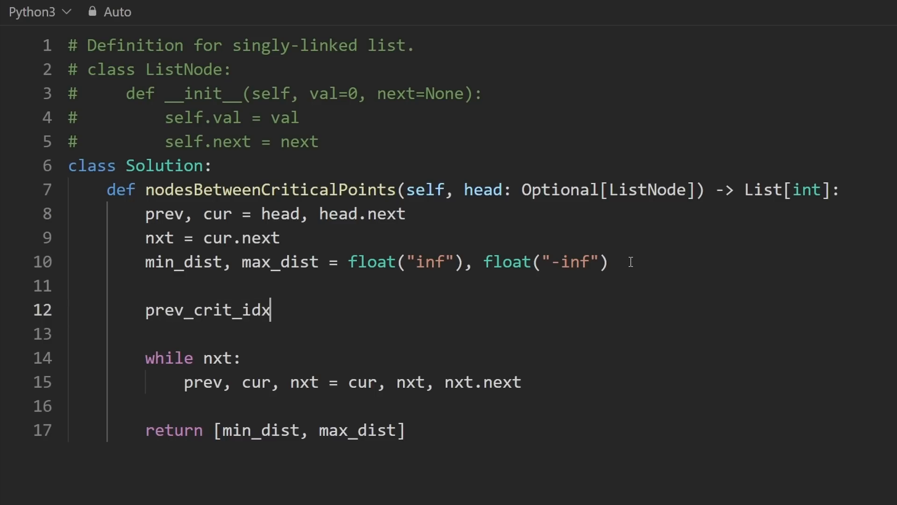
{"action": "type", "text": "= 0"}
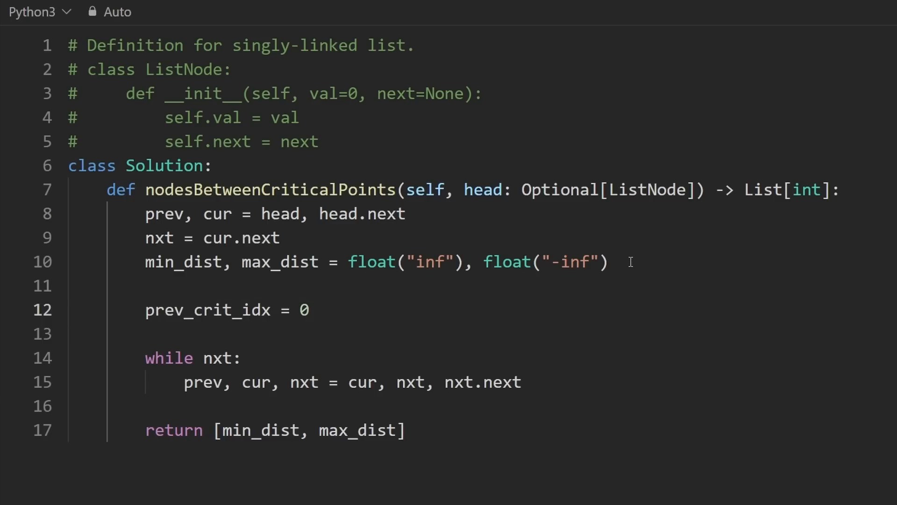
{"action": "type", "text": "first_"}
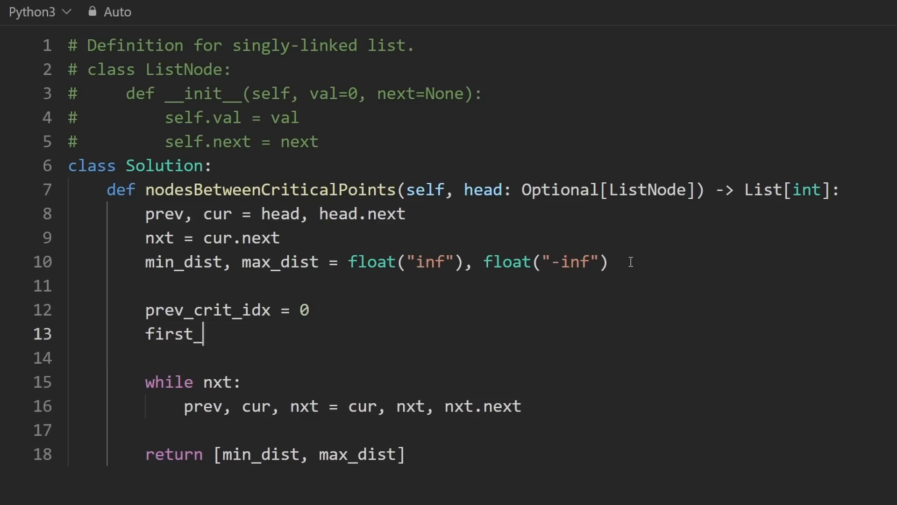
{"action": "type", "text": "crit_idx = 0"}
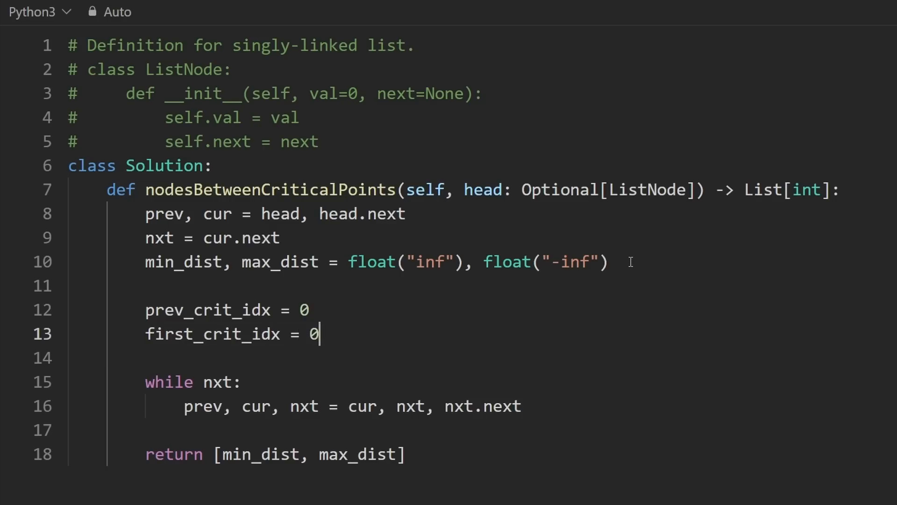
Add i = 1 # index of cur above the loop and i += 1 inside it.
{"action": "type", "text": "i"}
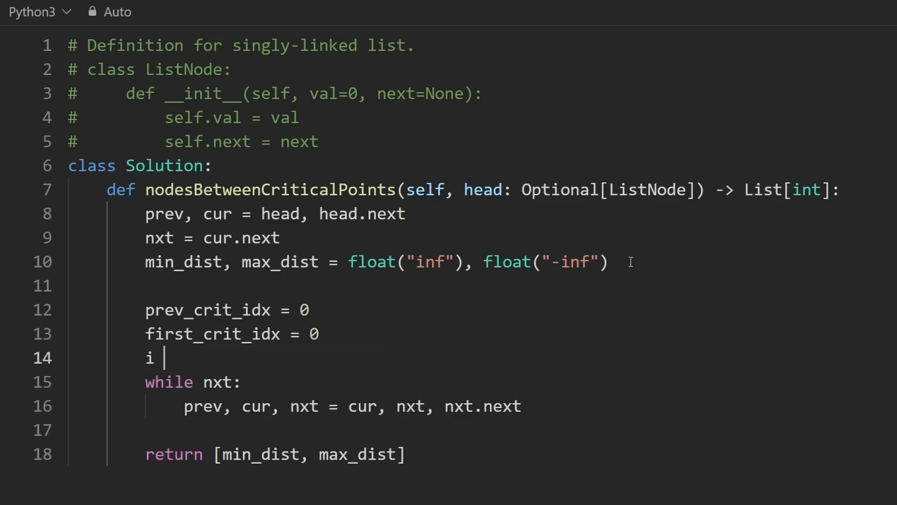
{"action": "type", "text": "="}
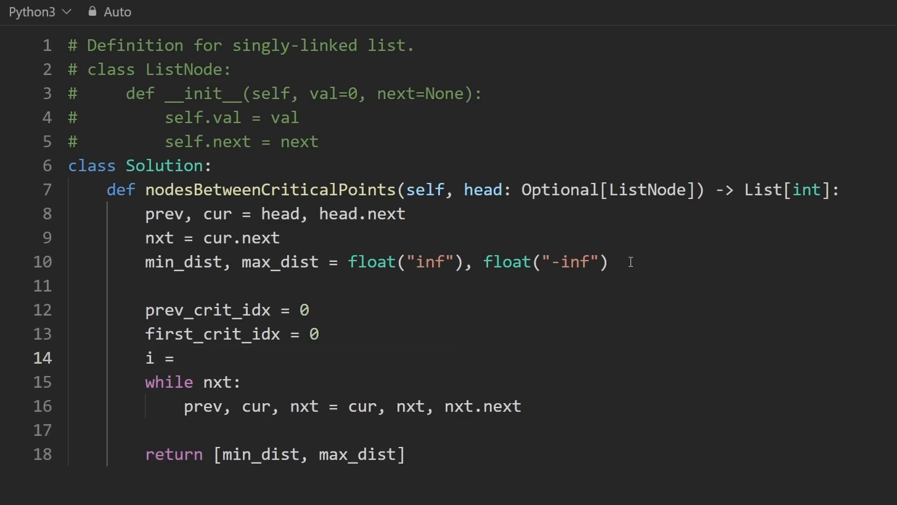
{"action": "type", "text": "1 #"}
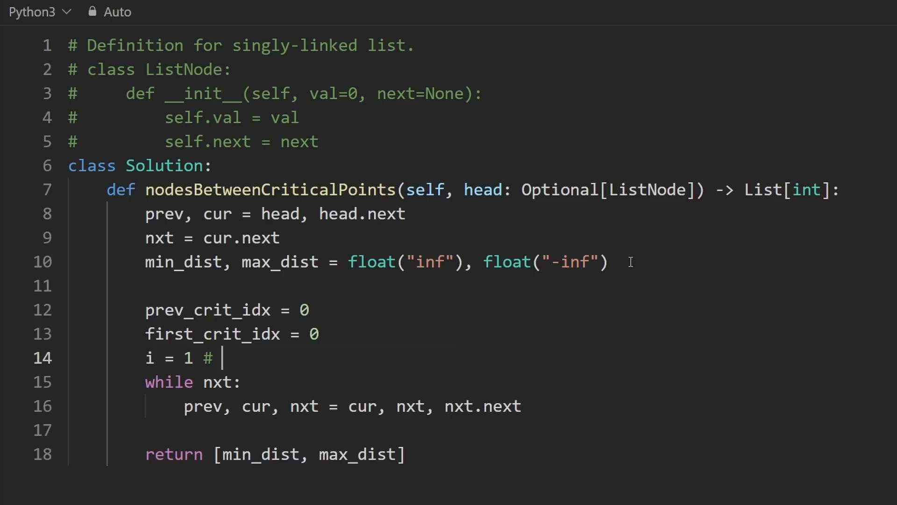
{"action": "type", "text": "index of cur"}
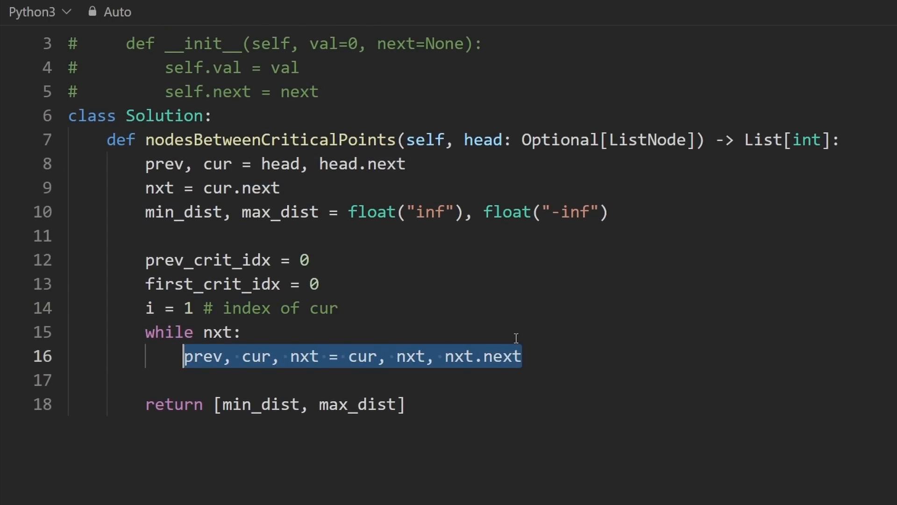
{"action": "type", "text": "i += 1"}
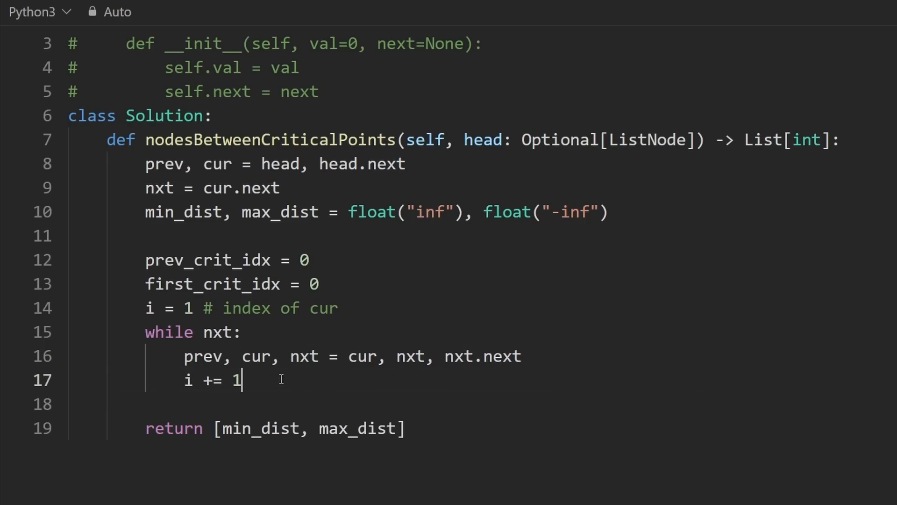
Review the loop body and cur assignment, then position the cursor right after the function signature.
{"action": "left_click_drag", "start_coordinate": [184, 355], "coordinate": [241, 380]}
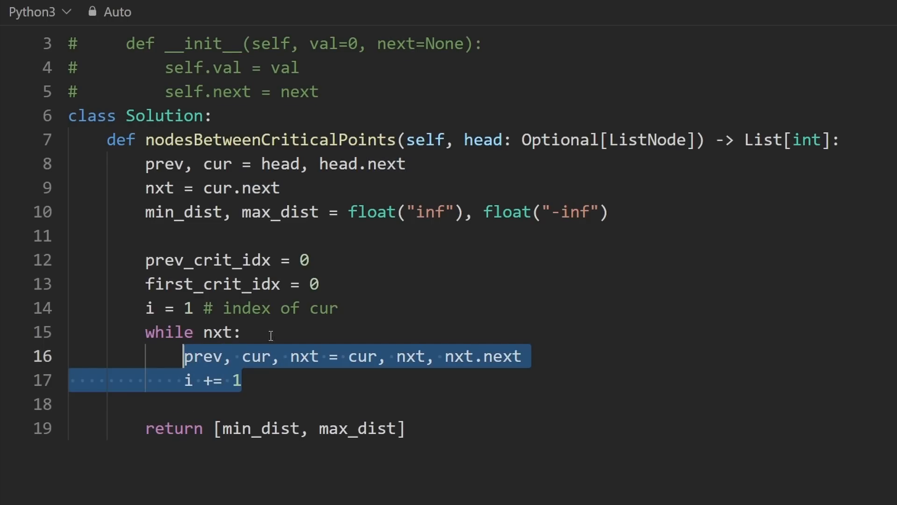
{"action": "left_click", "coordinate": [243, 332]}
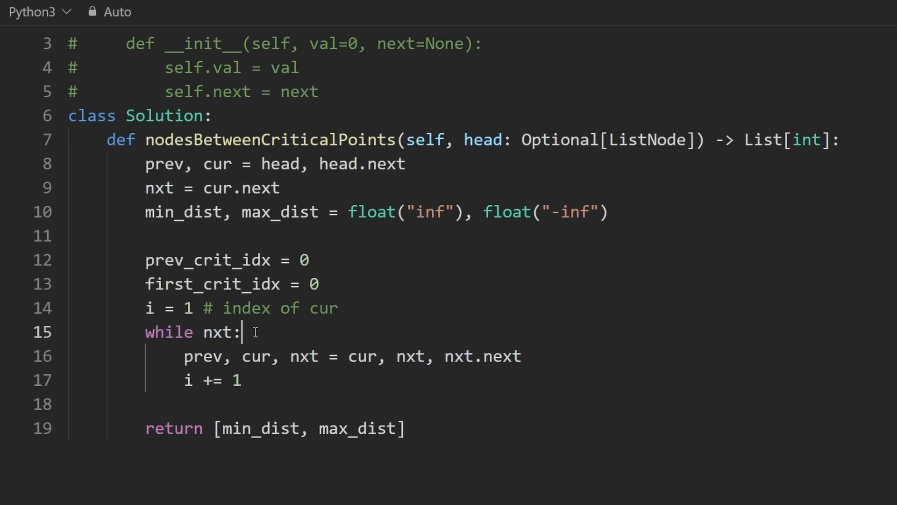
{"action": "double_click", "coordinate": [217, 164]}
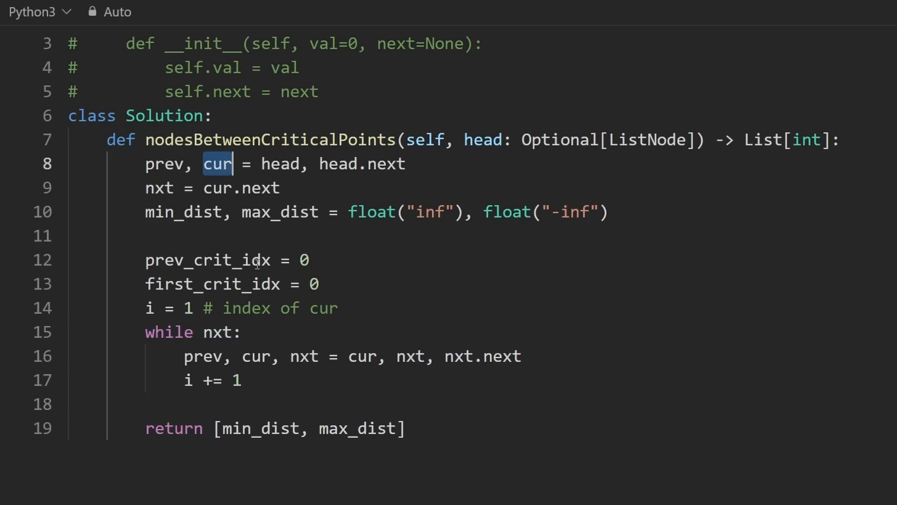
{"action": "mouse_move", "coordinate": [852, 139]}
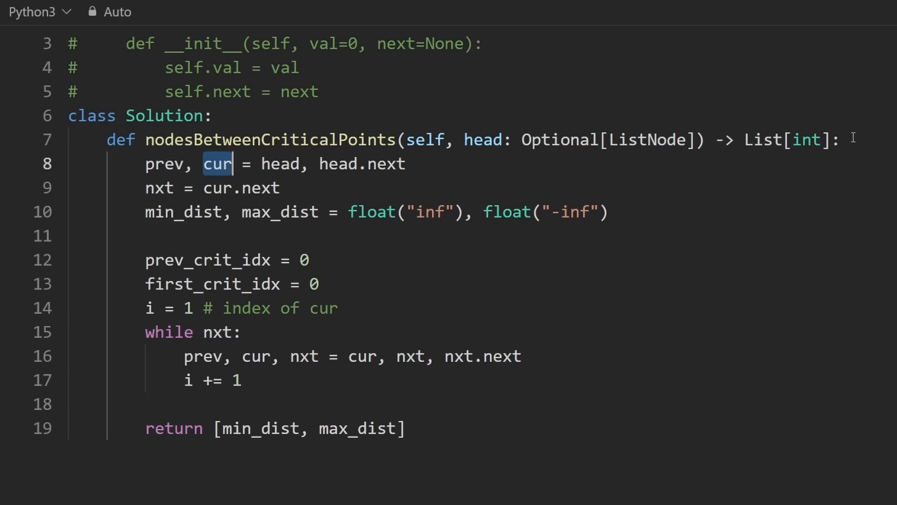
{"action": "left_click", "coordinate": [661, 176]}
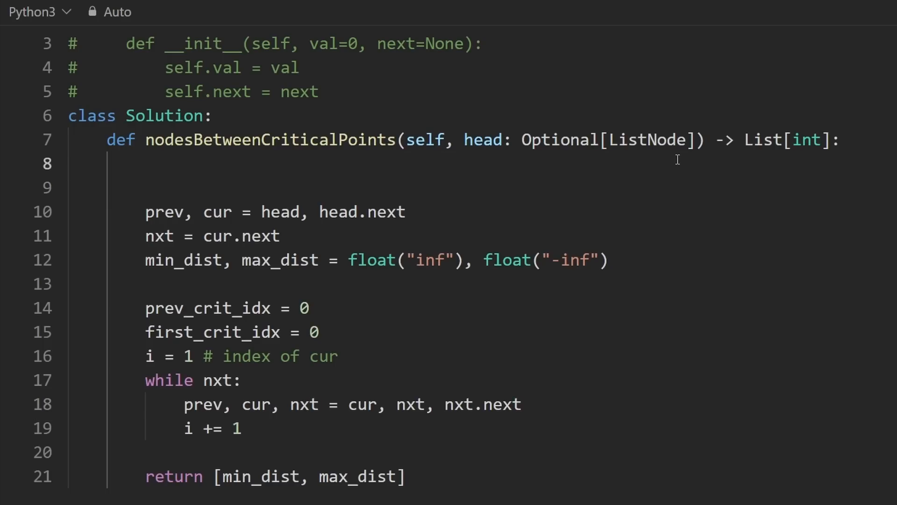
Declare the nested helper def critical(prev, cur, nxt):.
{"action": "type", "text": "def critical"}
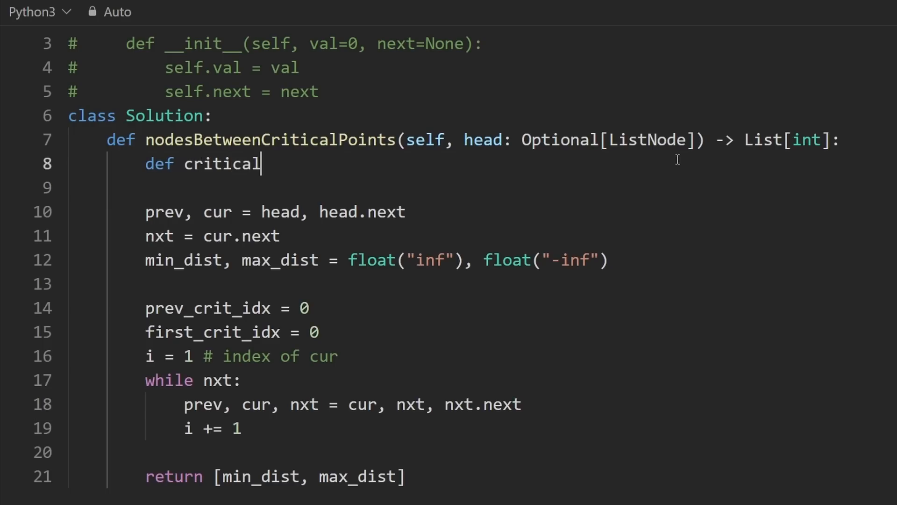
{"action": "type", "text": "(prev)"}
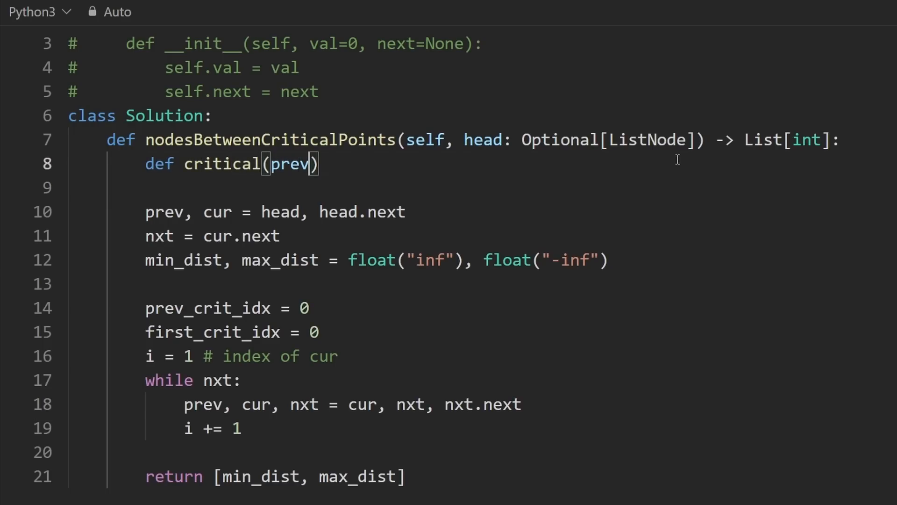
{"action": "type", "text": ", cur,"}
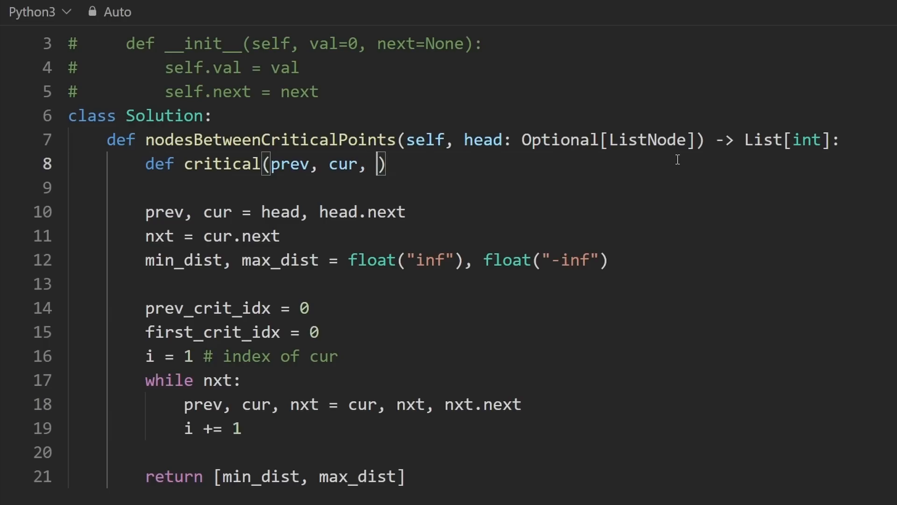
{"action": "type", "text": "nxt):"}
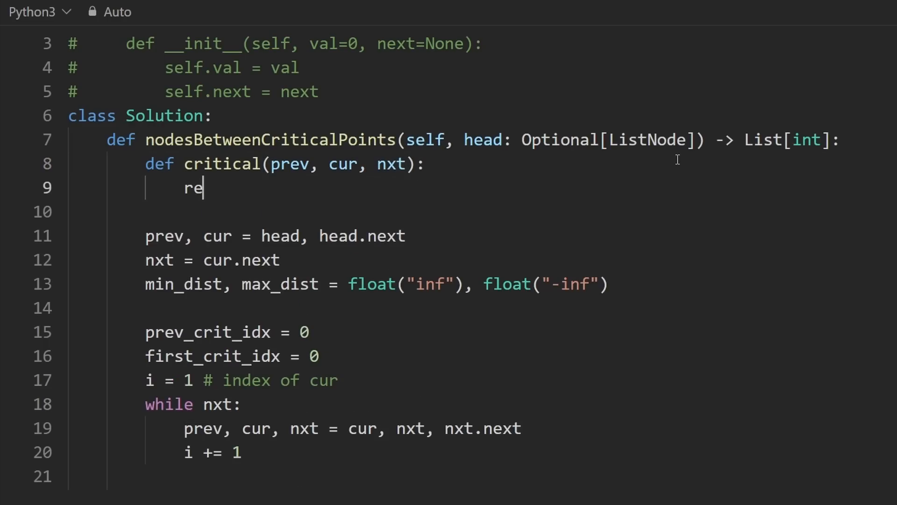
Return prev.val > cur.val < nxt.val or prev.val < cur.val > nxt.val from the helper.
{"action": "type", "text": "turn )"}
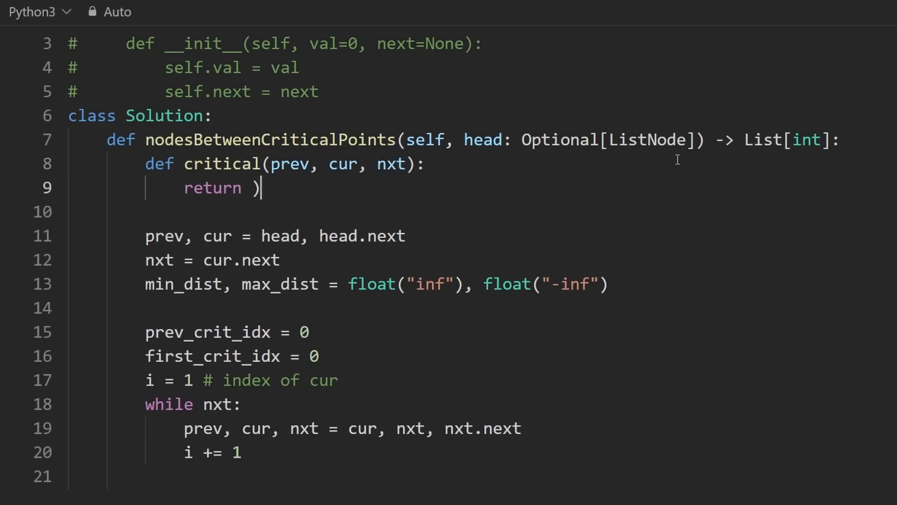
{"action": "key", "text": "Backspace"}
{"action": "type", "text": "("}
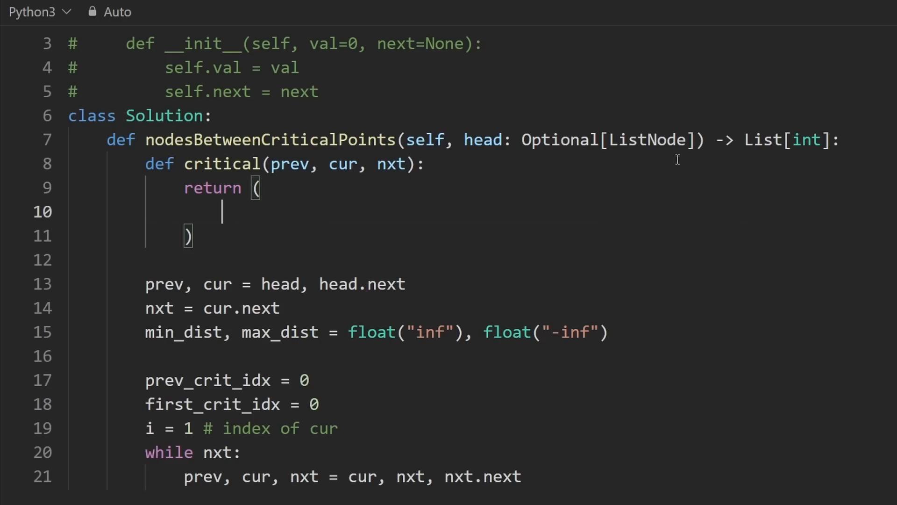
{"action": "type", "text": "prev.cal > cur.val"}
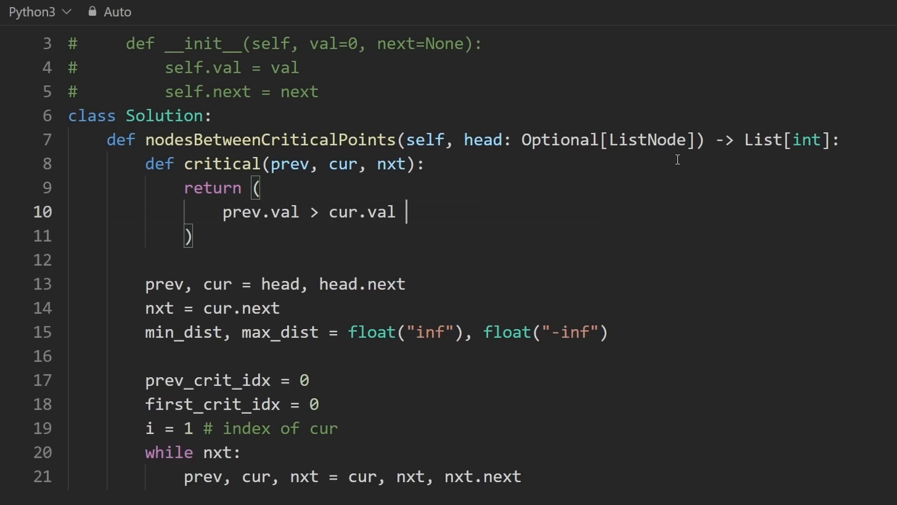
{"action": "type", "text": "< nxt.val"}
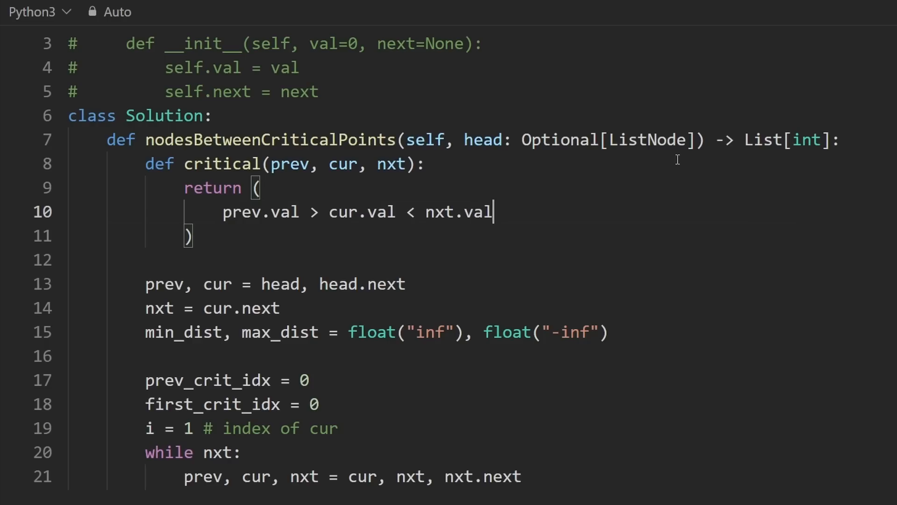
{"action": "mouse_move", "coordinate": [406, 212]}
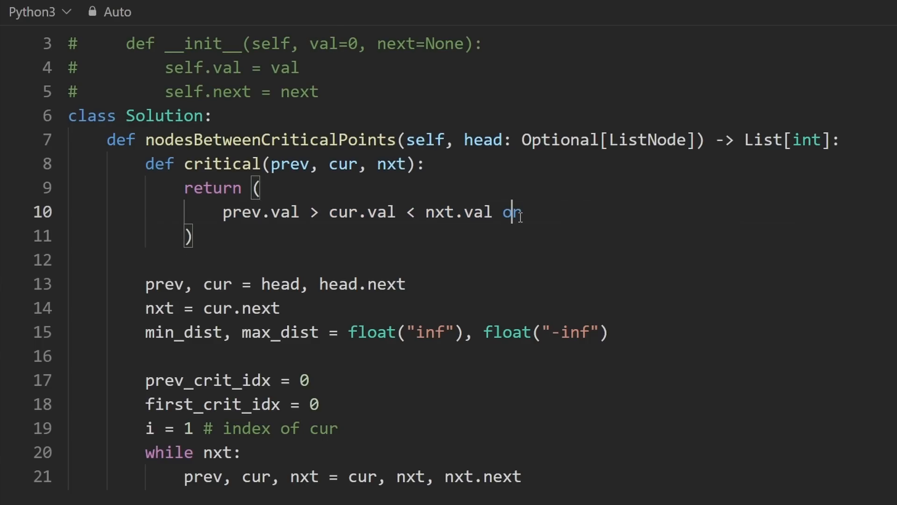
{"action": "key", "text": "enter"}
{"action": "type", "text": "prev.val < cur.val > nxt.val"}
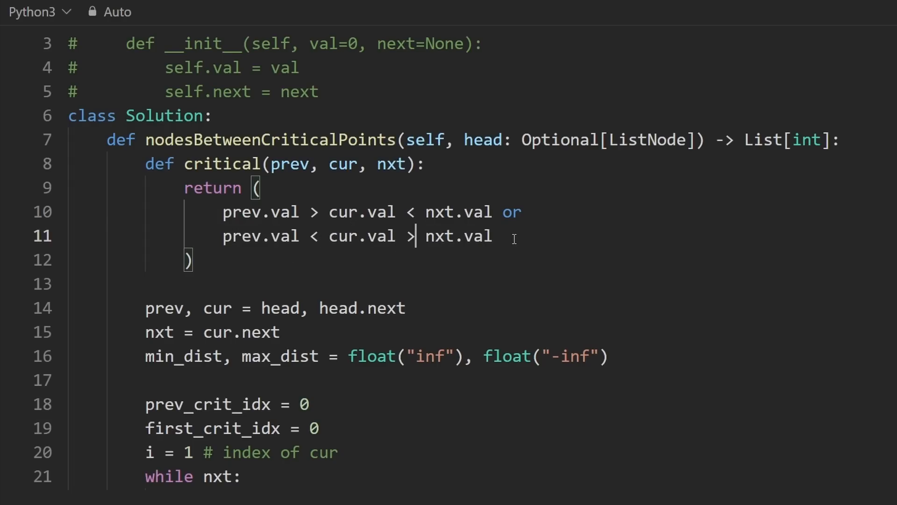
{"action": "left_click_drag", "start_coordinate": [145, 165], "coordinate": [192, 260]}
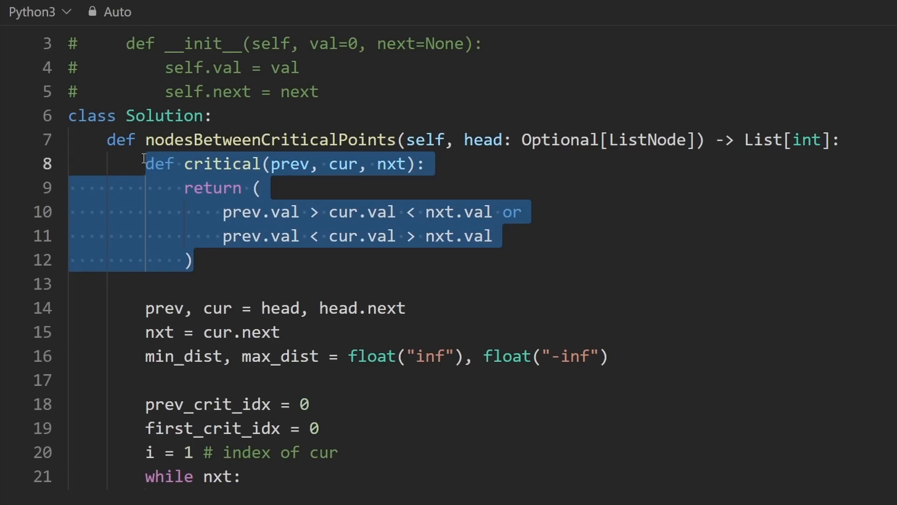
Review the if critical(prev, cur, nxt): check and the first_crit_idx starting value 0.
{"action": "scroll", "scroll_direction": "down", "scroll_amount": 3}
{"action": "type", "text": "if critical(prev, cur, nxt):"}
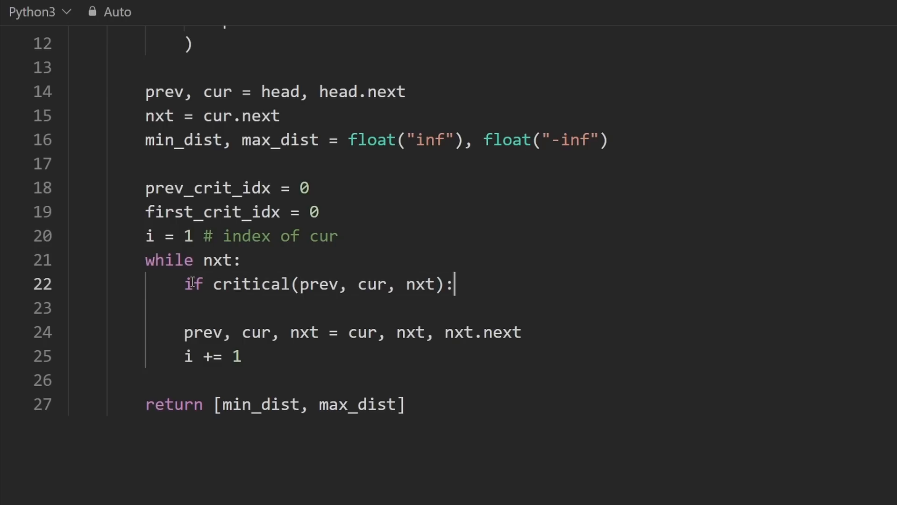
{"action": "left_click", "coordinate": [483, 284]}
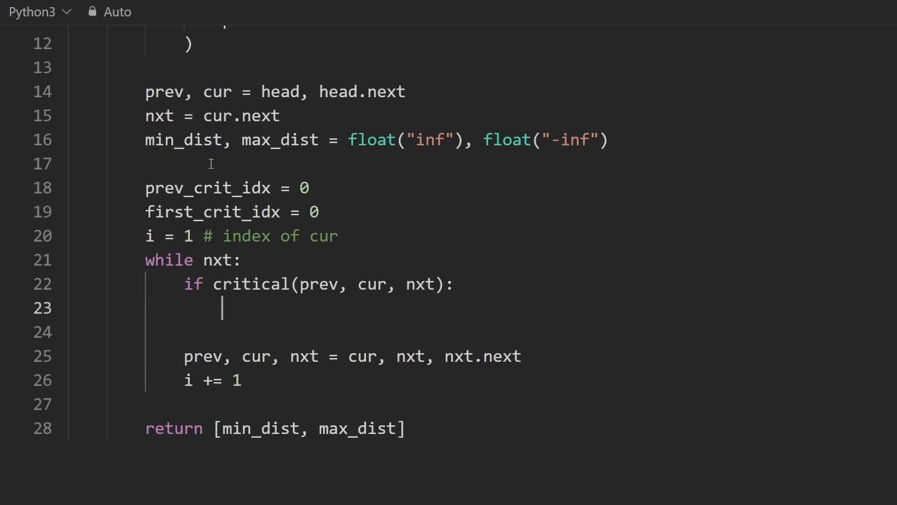
{"action": "left_click_drag", "start_coordinate": [145, 139], "coordinate": [319, 139]}
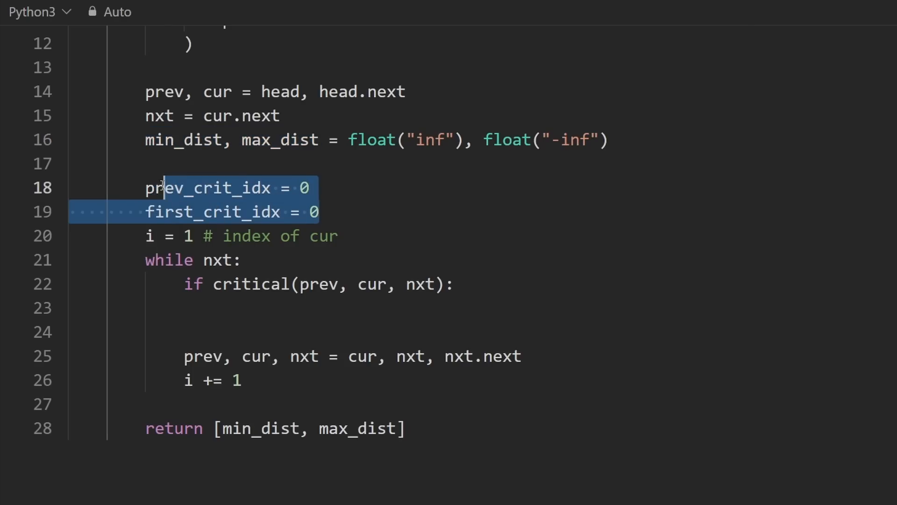
{"action": "left_click", "coordinate": [223, 308]}
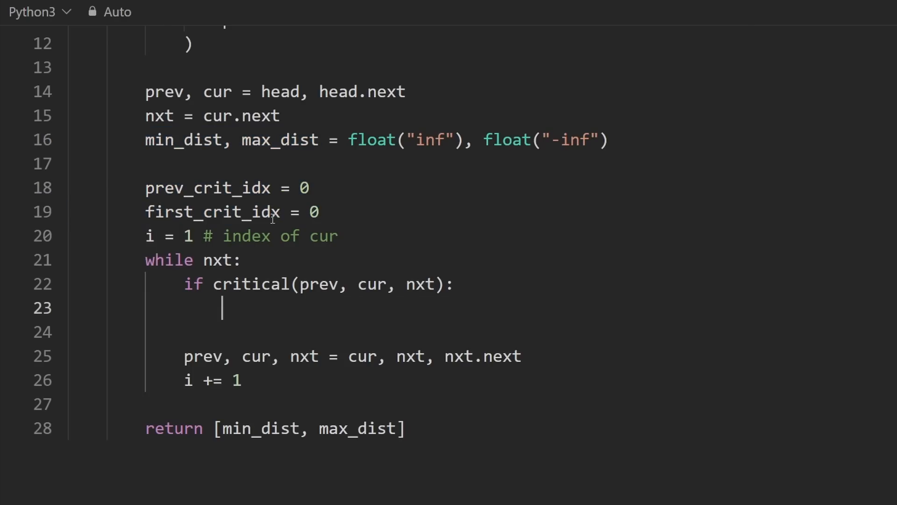
{"action": "double_click", "coordinate": [212, 212]}
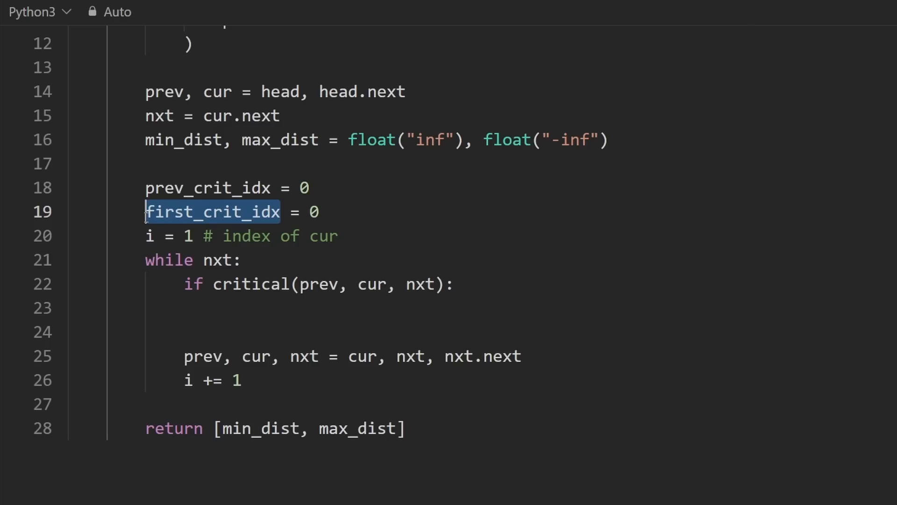
{"action": "left_click", "coordinate": [319, 212]}
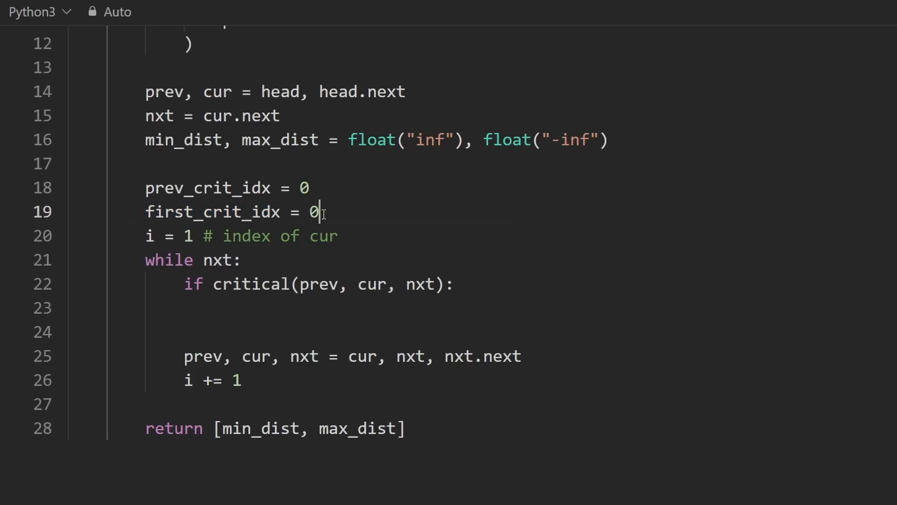
{"action": "double_click", "coordinate": [312, 212]}
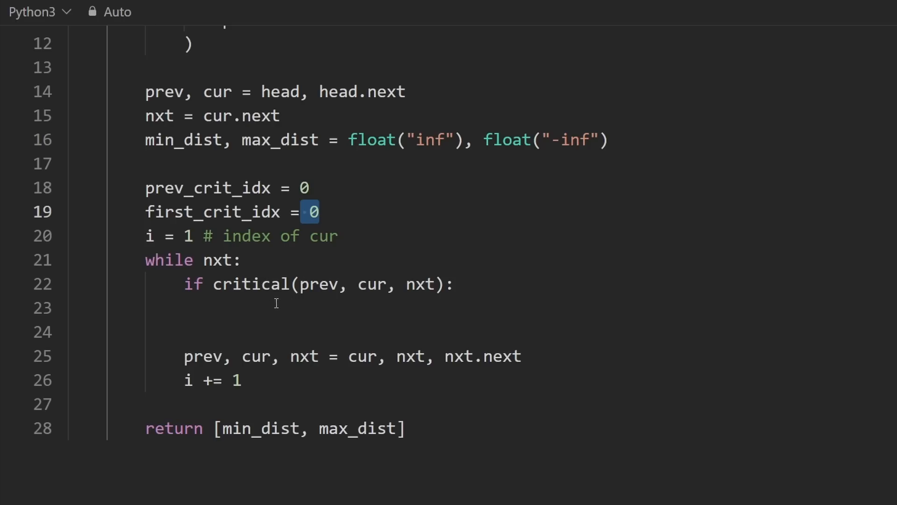
Nest if first_crit_idx: with max_dist = i - first_crit_idx inside the critical check.
{"action": "type", "text": "if f"}
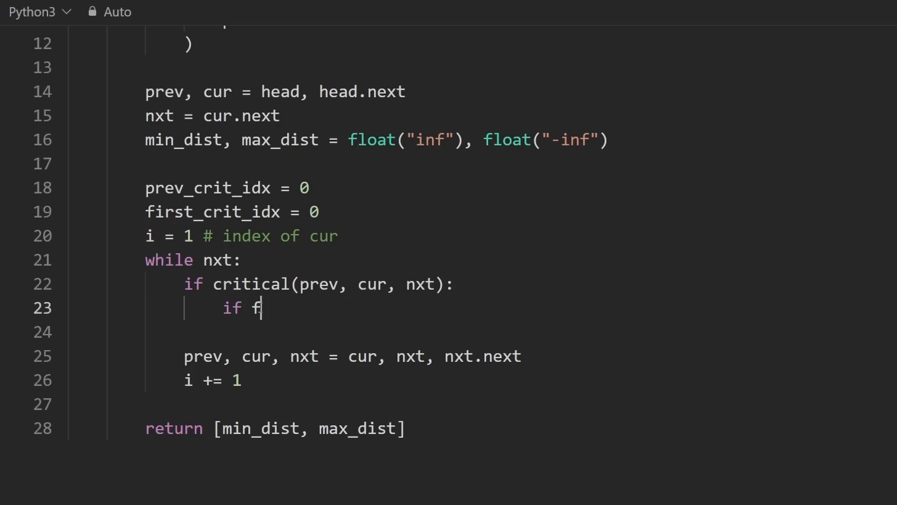
{"action": "type", "text": "irst_crit_idx"}
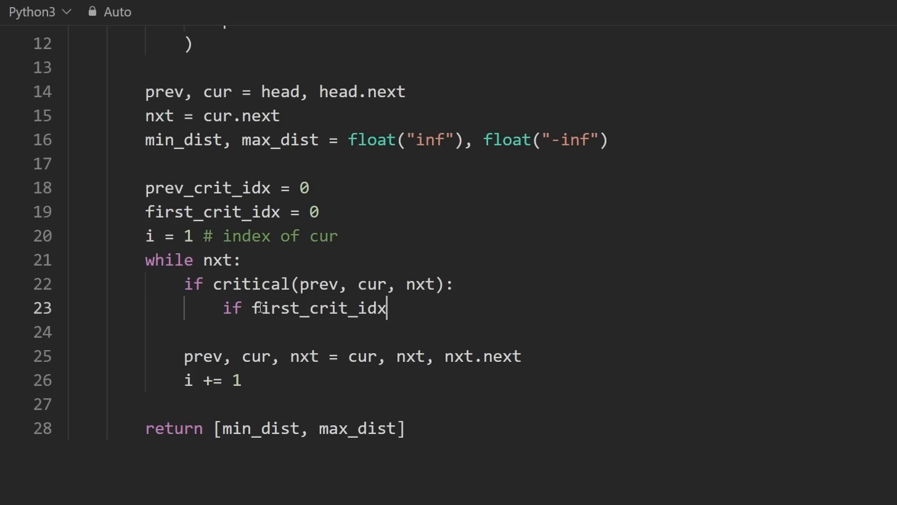
{"action": "type", "text": ":"}
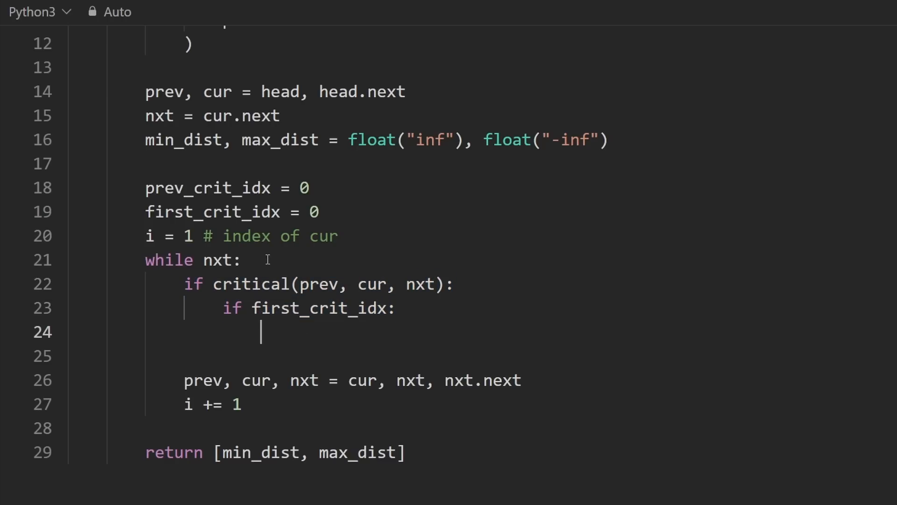
{"action": "type", "text": "m"}
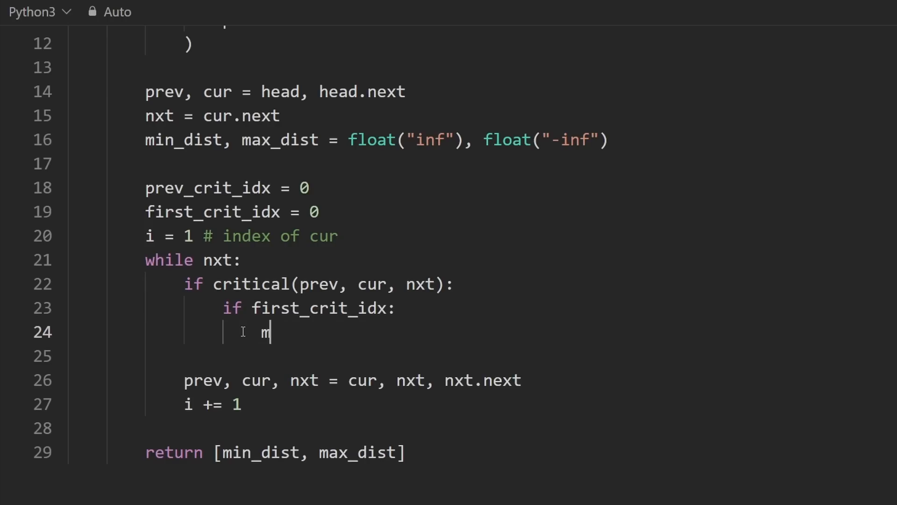
{"action": "type", "text": "ax_dist"}
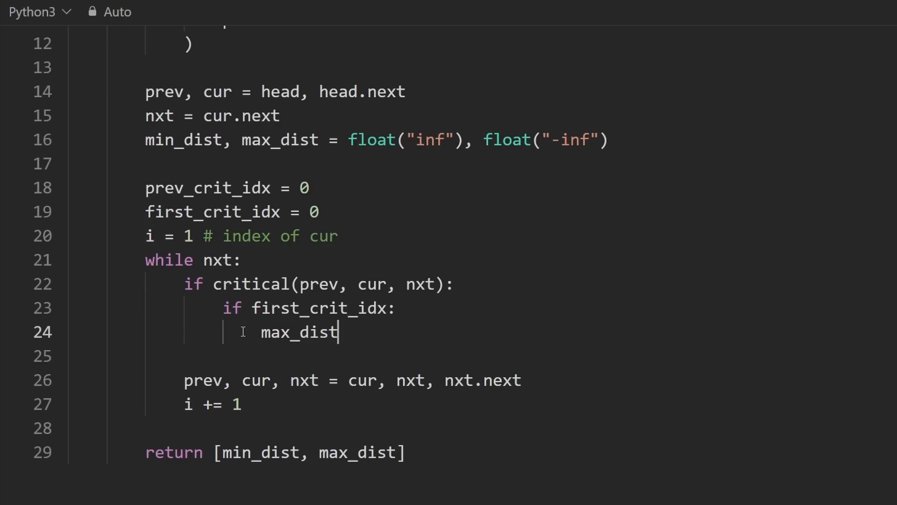
{"action": "type", "text": "="}
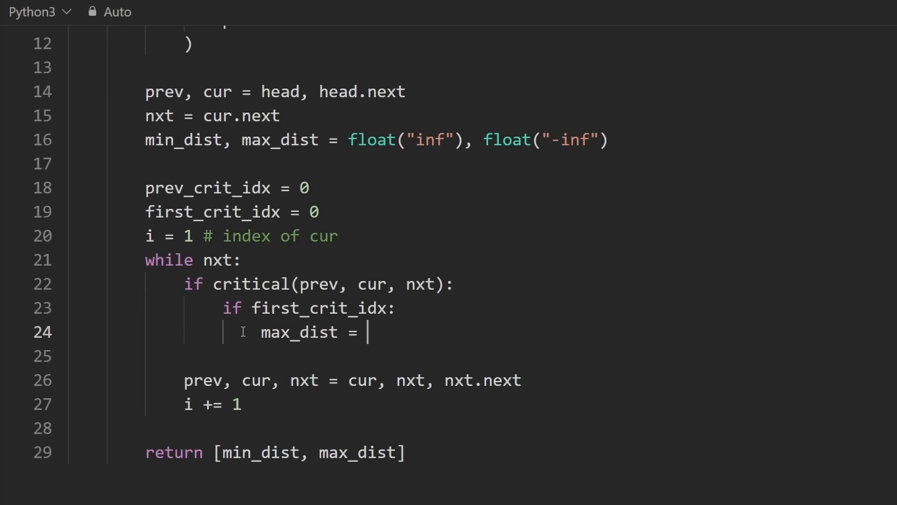
{"action": "type", "text": "i -"}
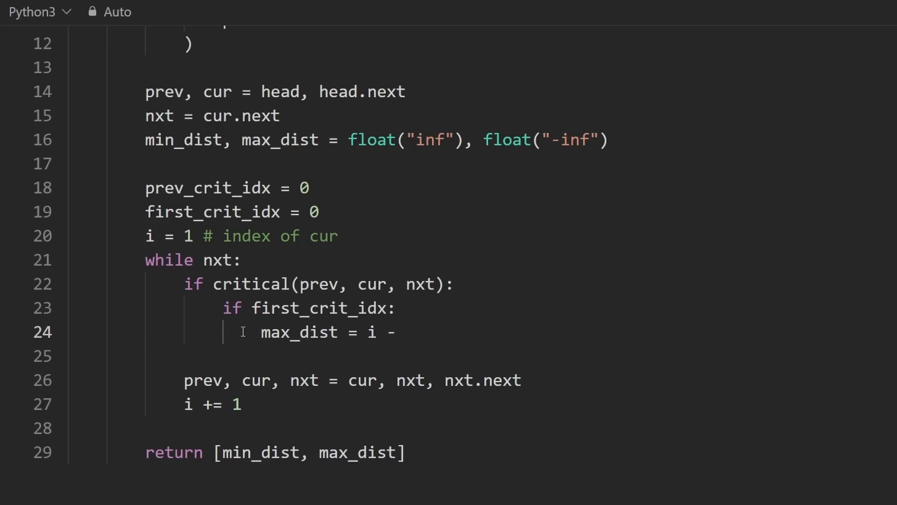
{"action": "type", "text": "first_crit_"}
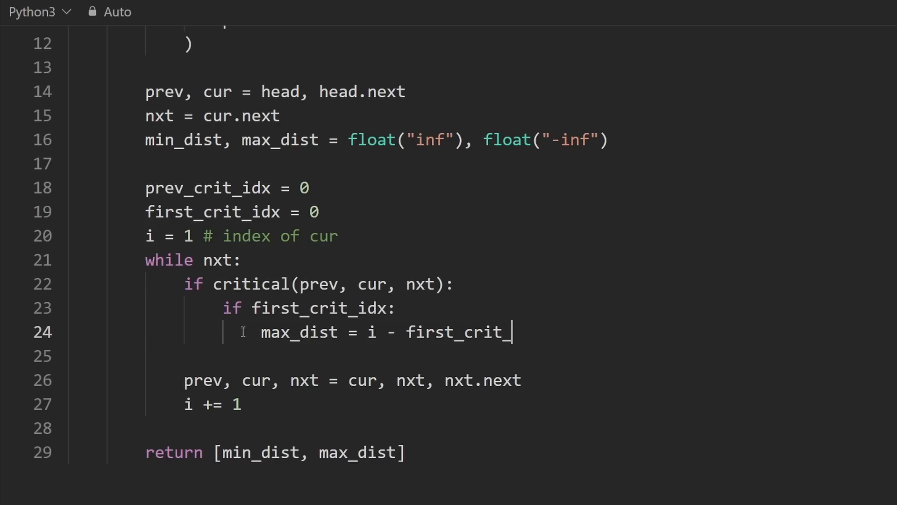
{"action": "type", "text": "idx"}
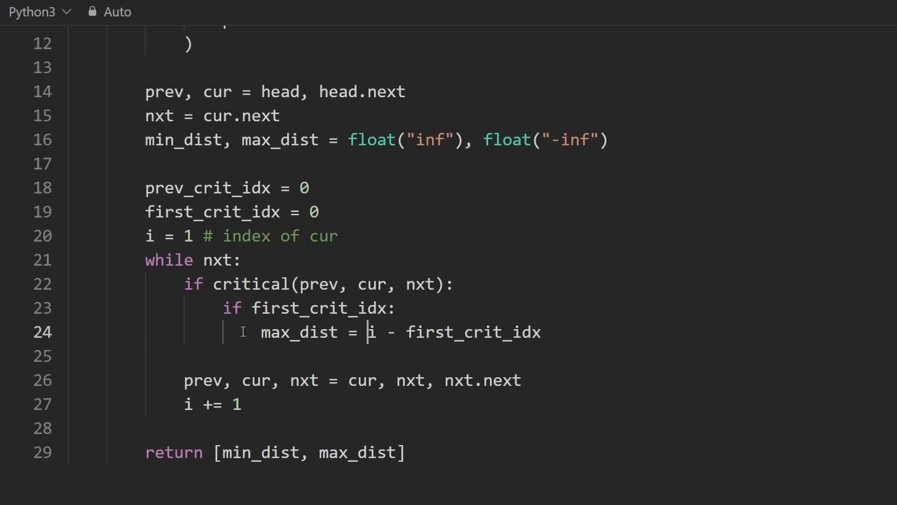
{"action": "type", "text": "max("}
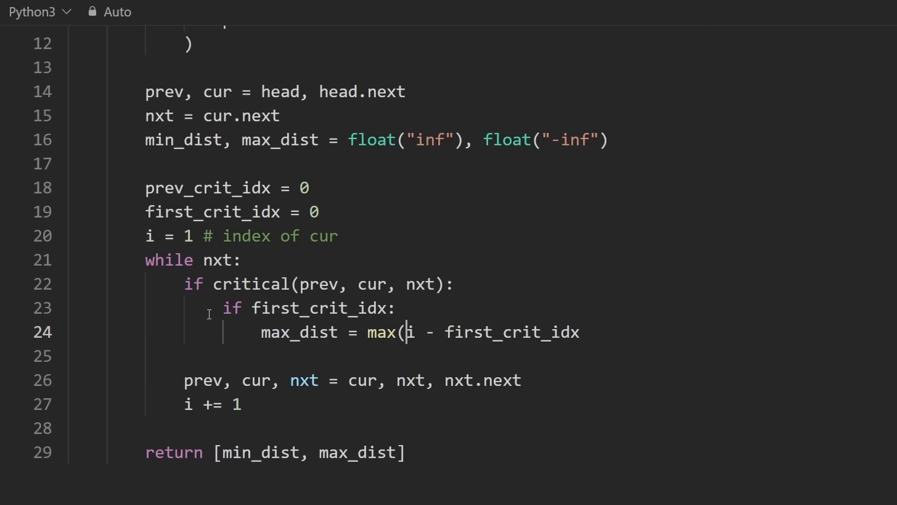
{"action": "double_click", "coordinate": [409, 332]}
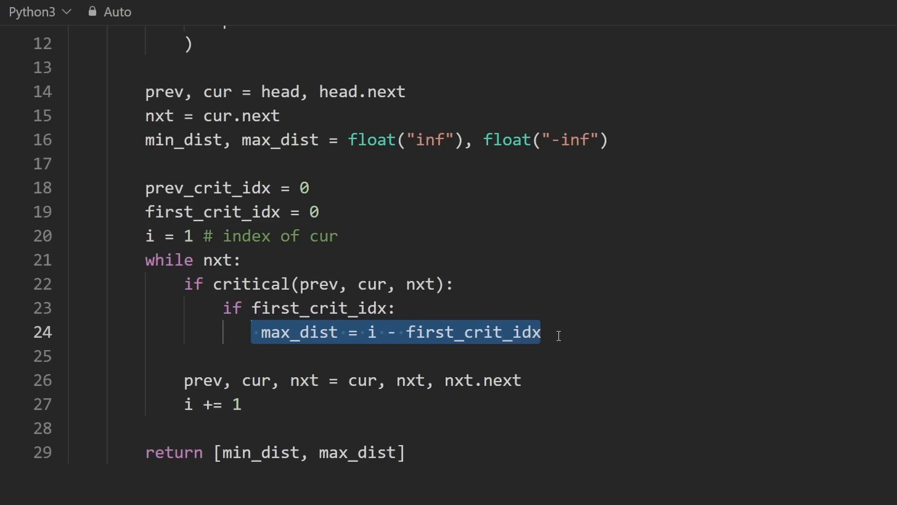
Start a new line below the max_dist assignment and select the stray if typed there.
{"action": "key", "text": "enter"}
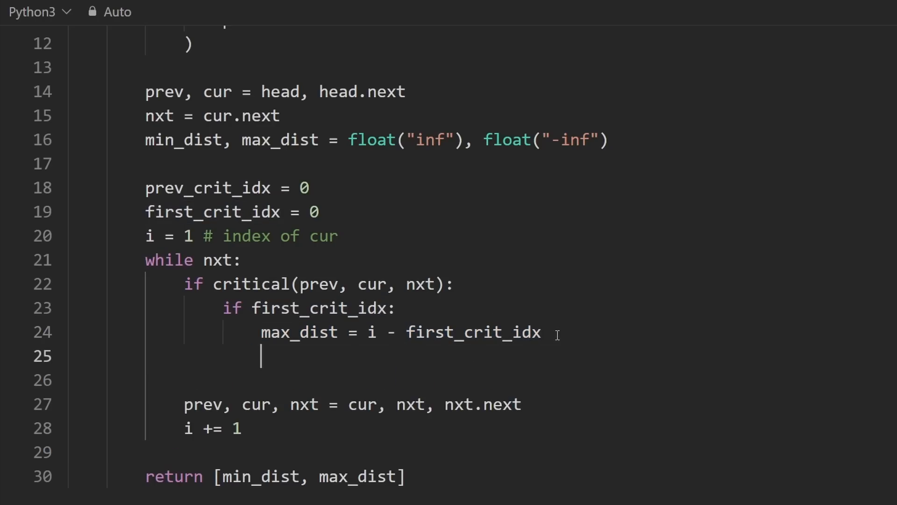
{"action": "double_click", "coordinate": [182, 140]}
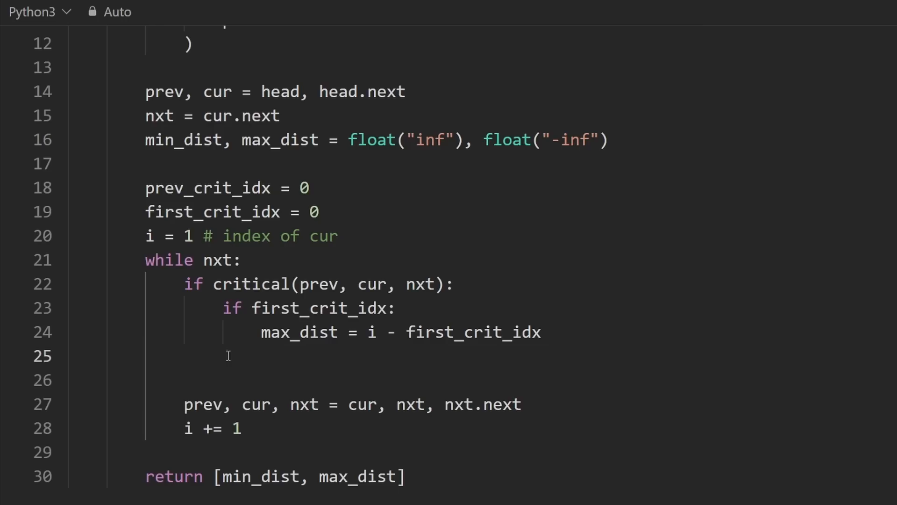
{"action": "type", "text": "if"}
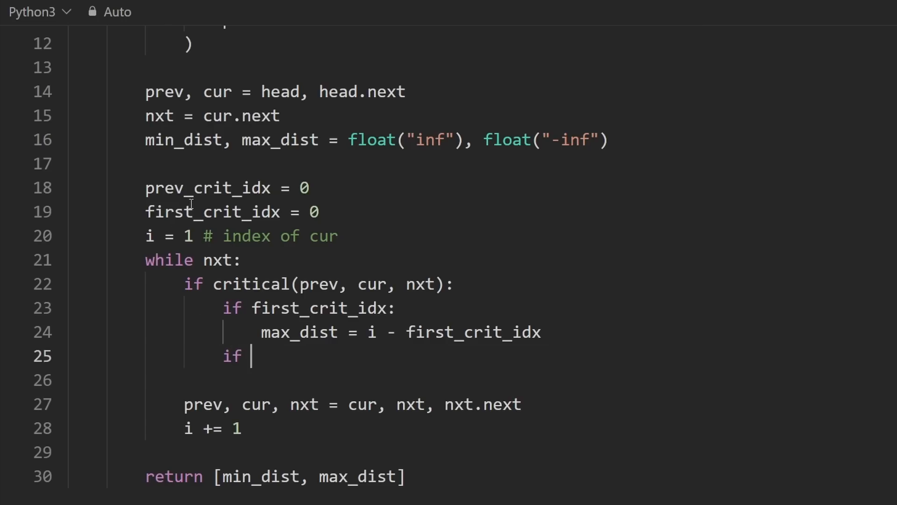
{"action": "double_click", "coordinate": [208, 188]}
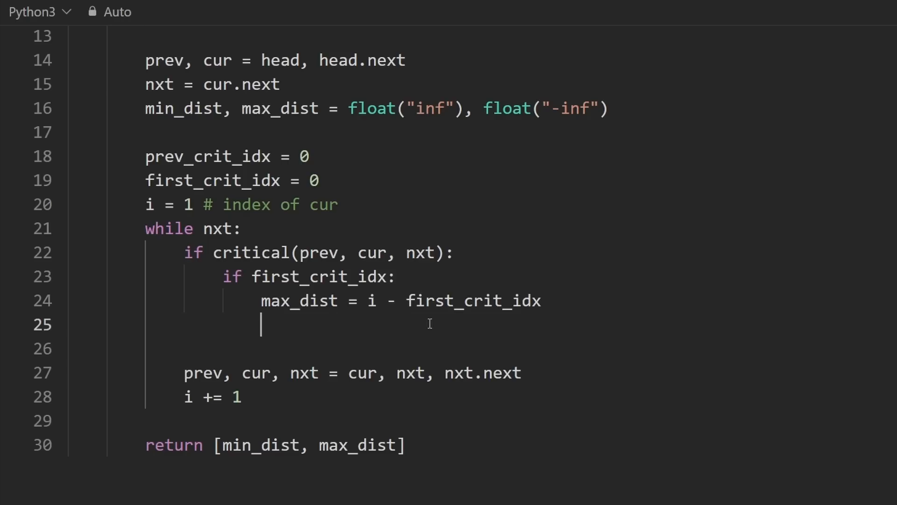
Add min_dist = min(min_dist, i - prev_crit_idx) under the max_dist update.
{"action": "type", "text": "min_dist = min("}
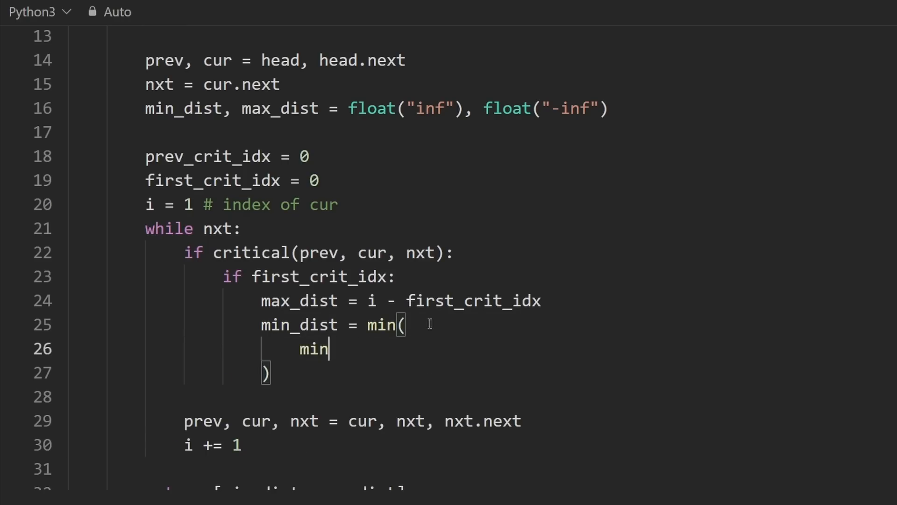
{"action": "type", "text": "_dist,"}
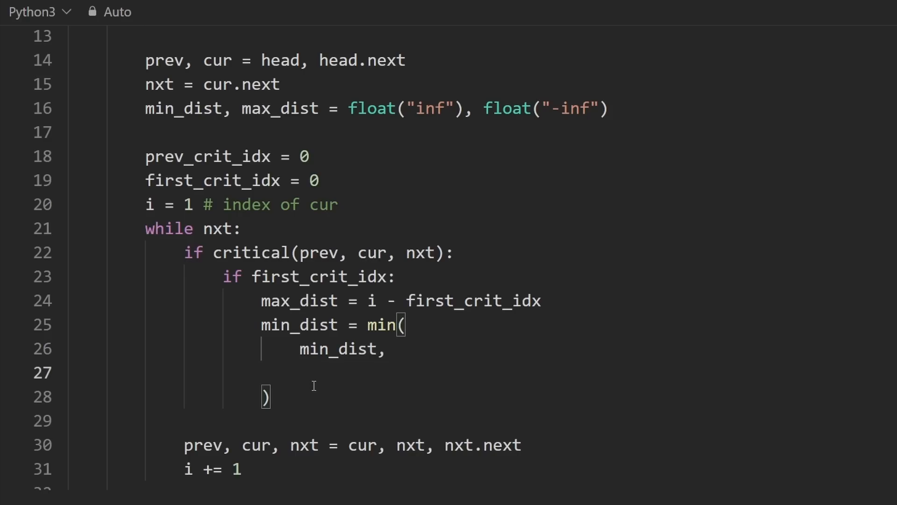
{"action": "type", "text": "i -"}
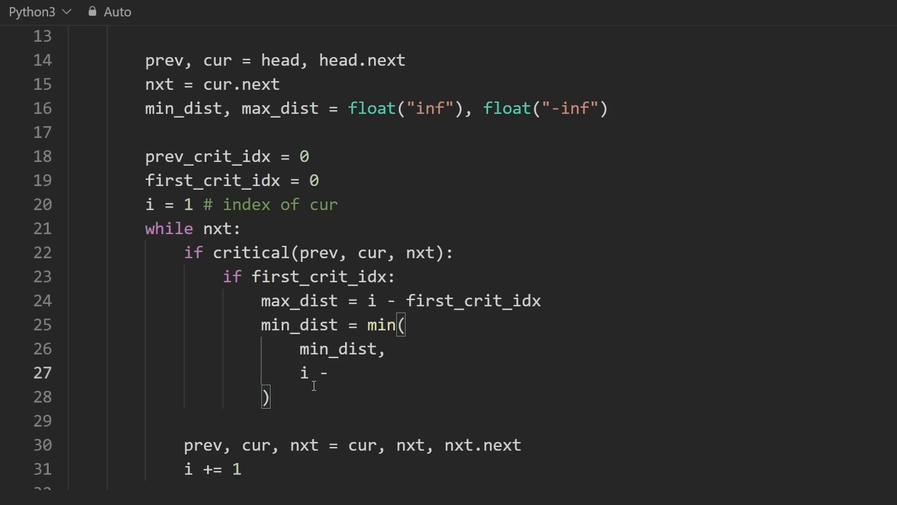
{"action": "type", "text": "prev_crit_idx"}
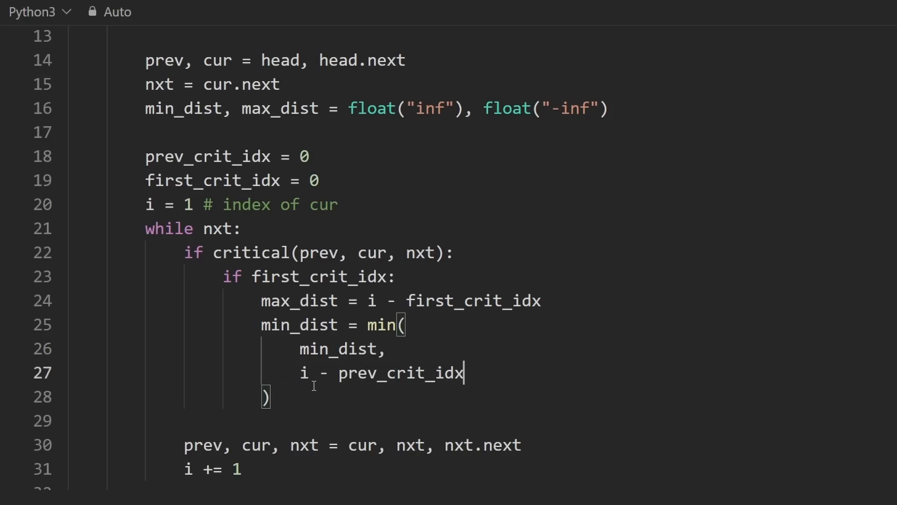
{"action": "scroll", "scroll_direction": "down", "scroll_amount": 3}
{"action": "type", "text": "prev"}
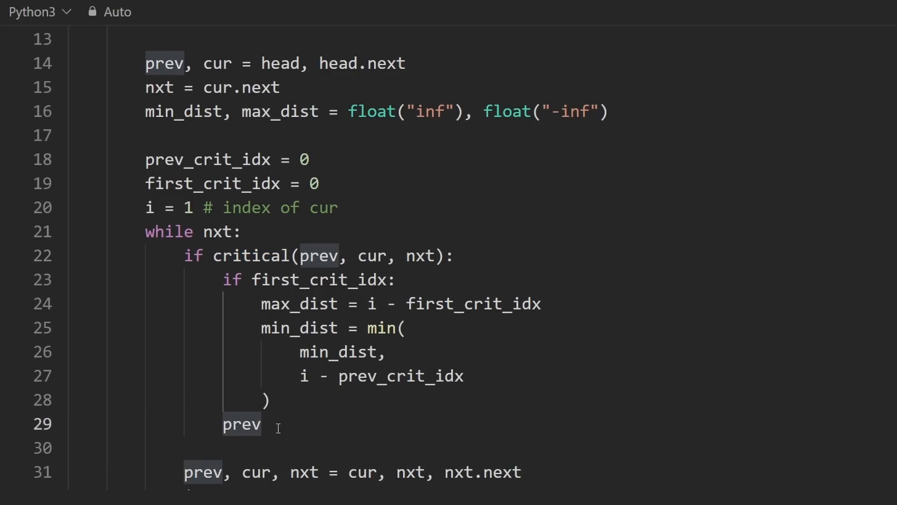
Record prev_crit_idx = i after the inner if for each critical node.
{"action": "type", "text": "_crit_idx"}
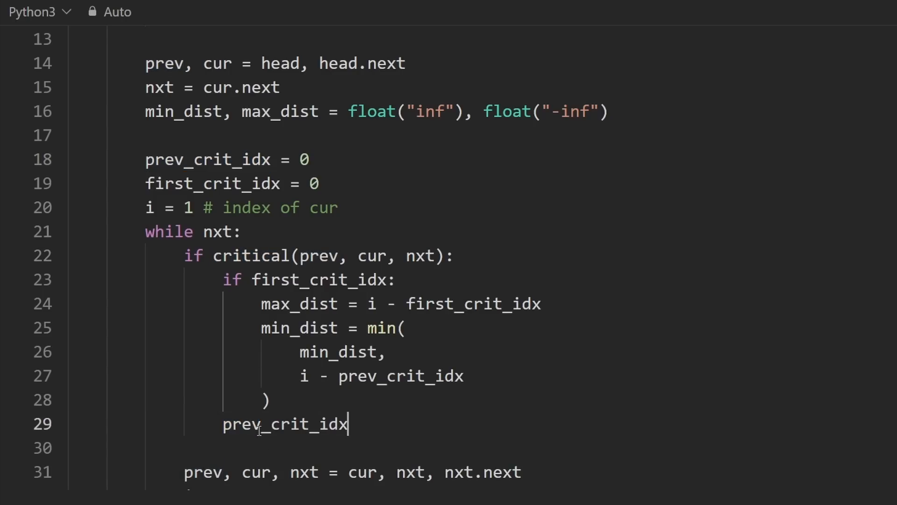
{"action": "type", "text": "= o"}
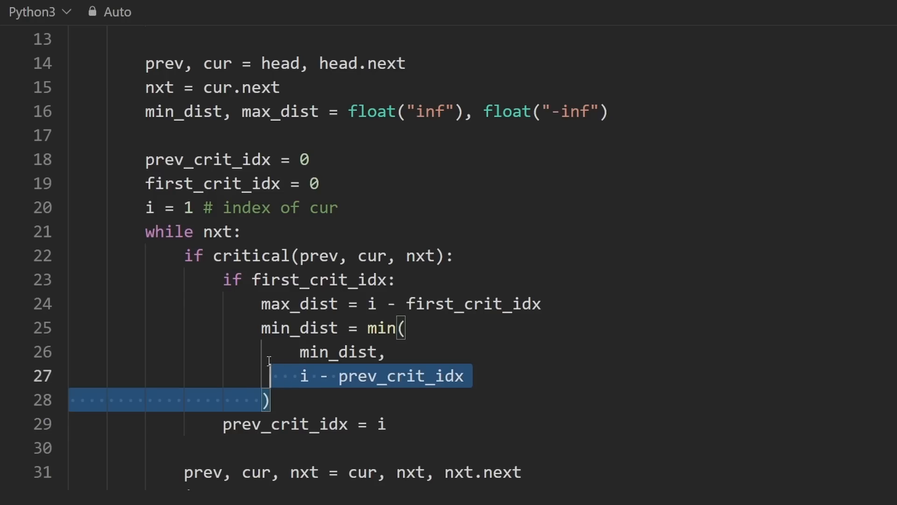
{"action": "left_click", "coordinate": [314, 279]}
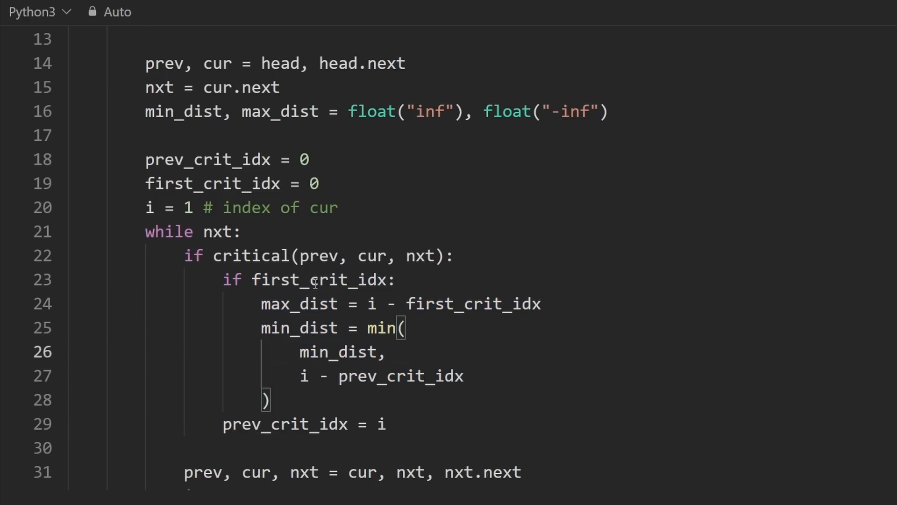
Add an else branch setting first_crit_idx = i for the first critical point.
{"action": "double_click", "coordinate": [367, 280]}
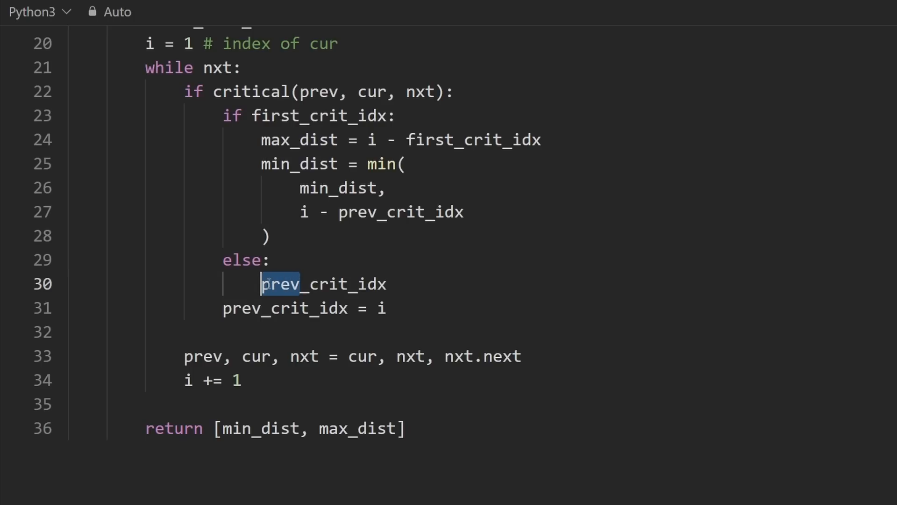
{"action": "type", "text": "first_crit_idx"}
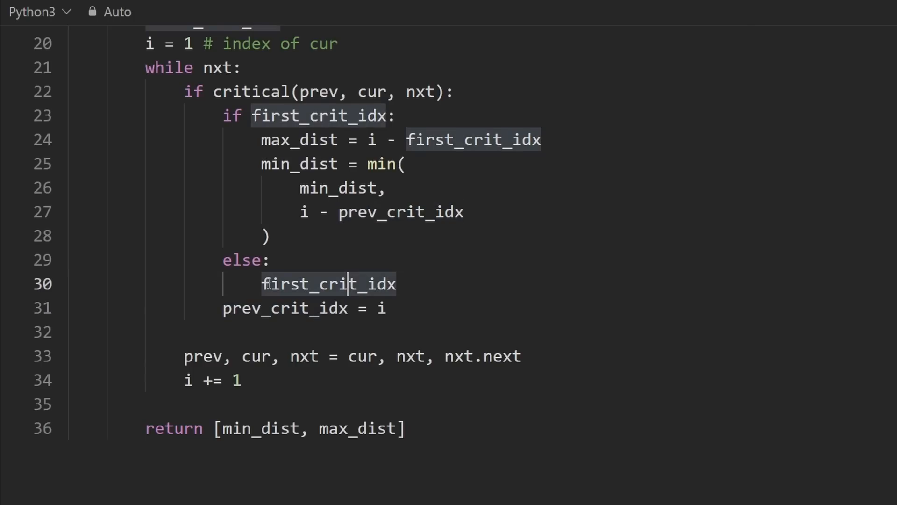
{"action": "type", "text": "= oi"}
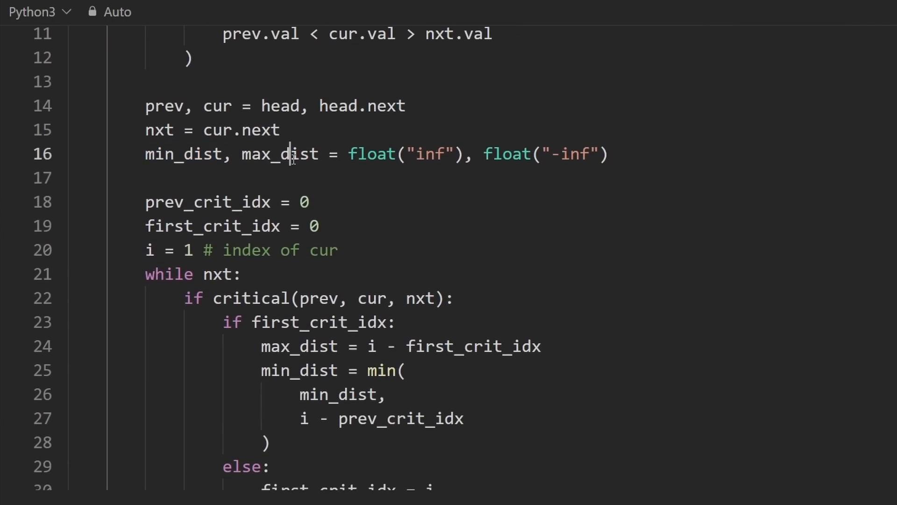
After the loop, set min_dist = -1 when min_dist == float("inf").
{"action": "left_click_drag", "start_coordinate": [294, 154], "coordinate": [610, 155]}
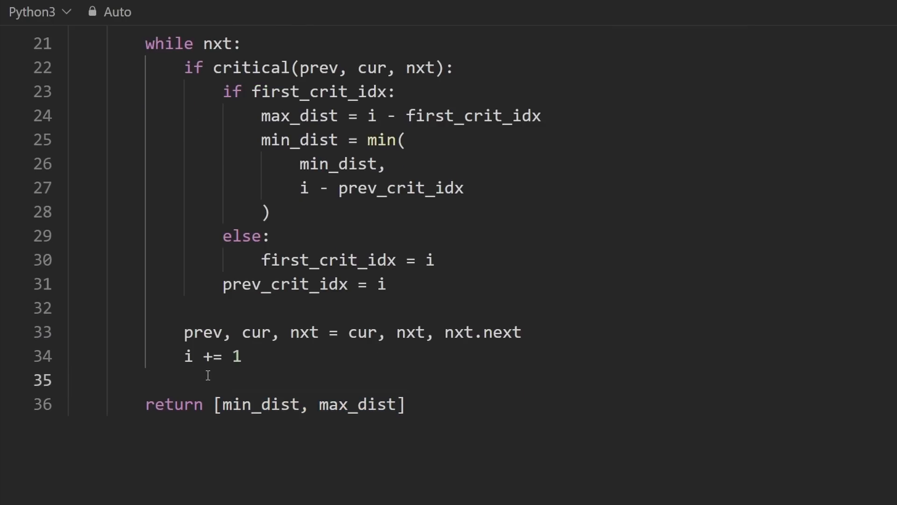
{"action": "type", "text": "if min_dist"}
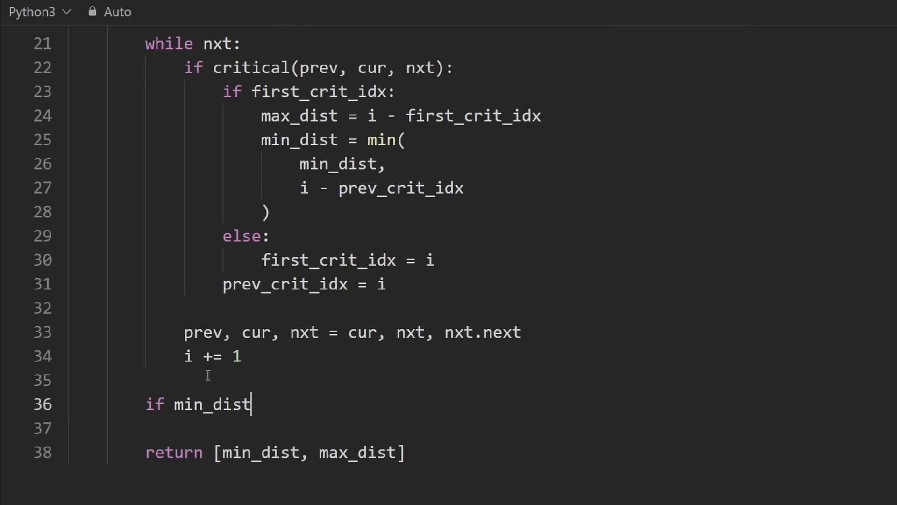
{"action": "type", "text": "== float(\"inf\"):"}
{"action": "left_click", "coordinate": [351, 428]}
{"action": "type", "text": "min_"}
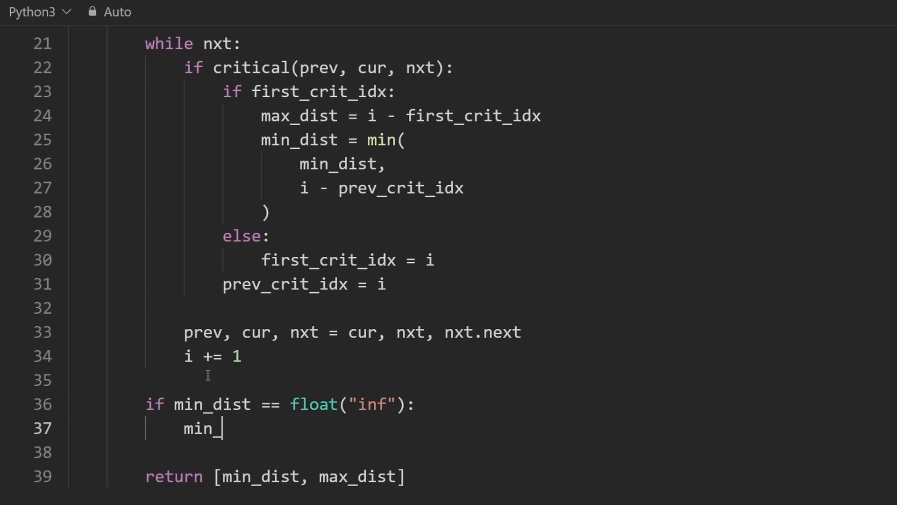
{"action": "type", "text": "dist = -1"}
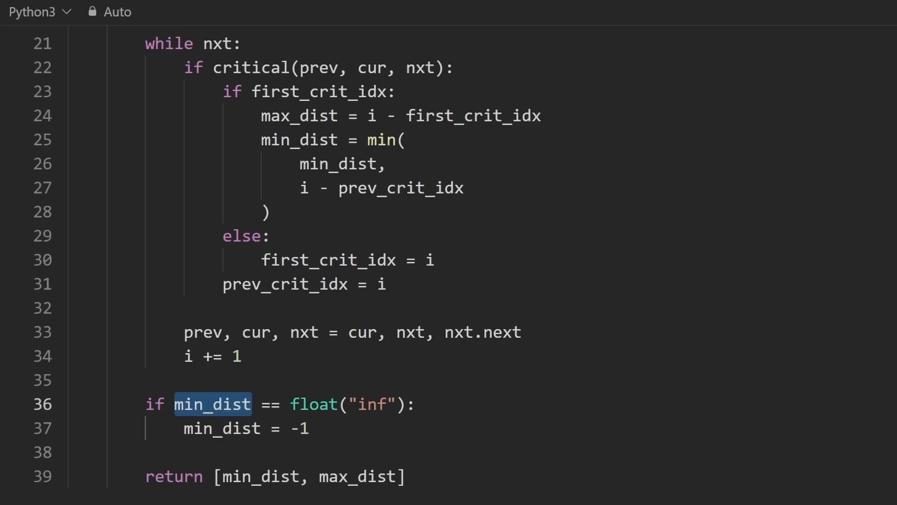
Add a max_dist = -1 line under it, then select and delete that line.
{"action": "left_click", "coordinate": [366, 418]}
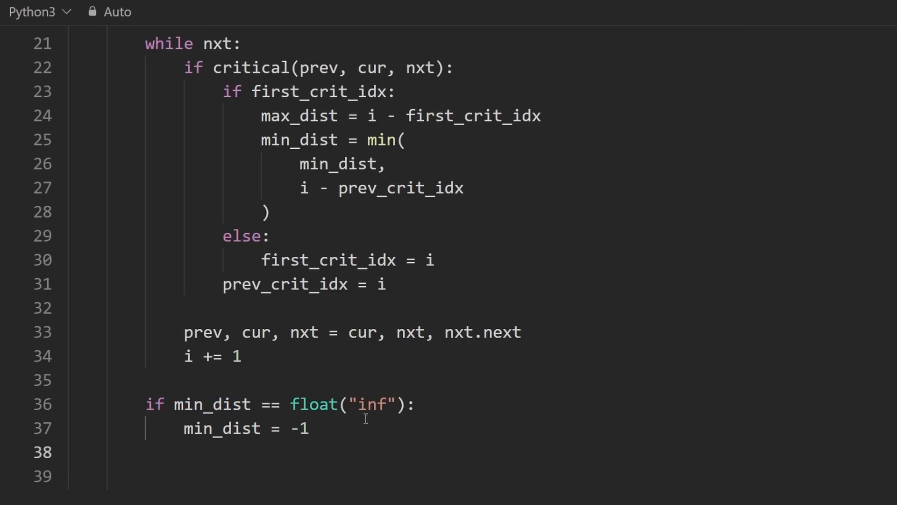
{"action": "type", "text": "max_dist"}
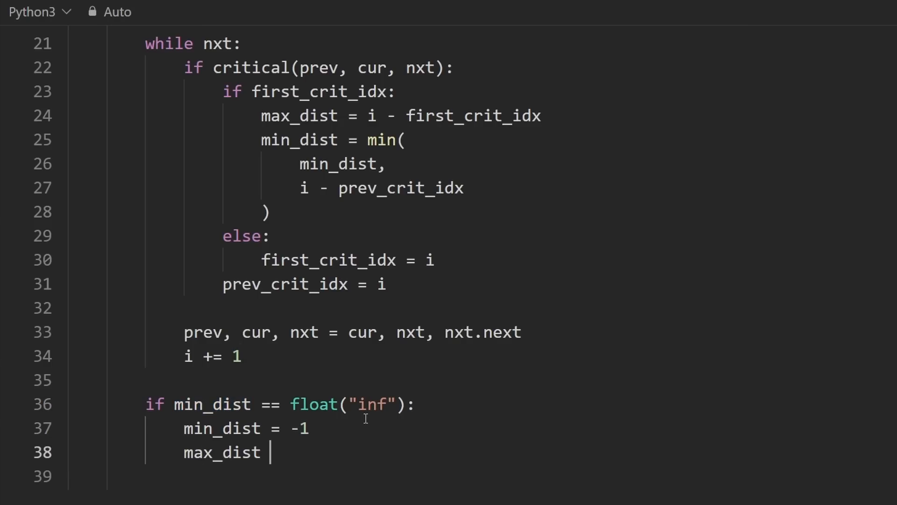
{"action": "type", "text": "= 0"}
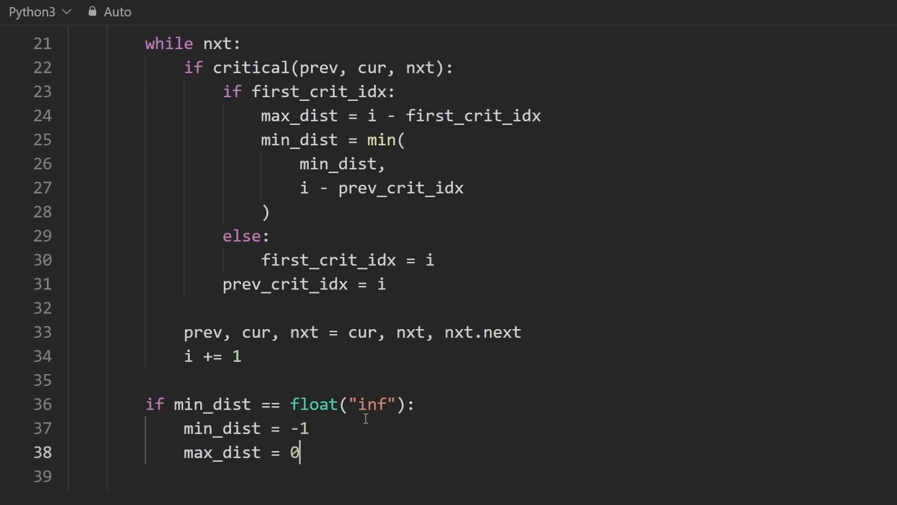
{"action": "type", "text": "-1"}
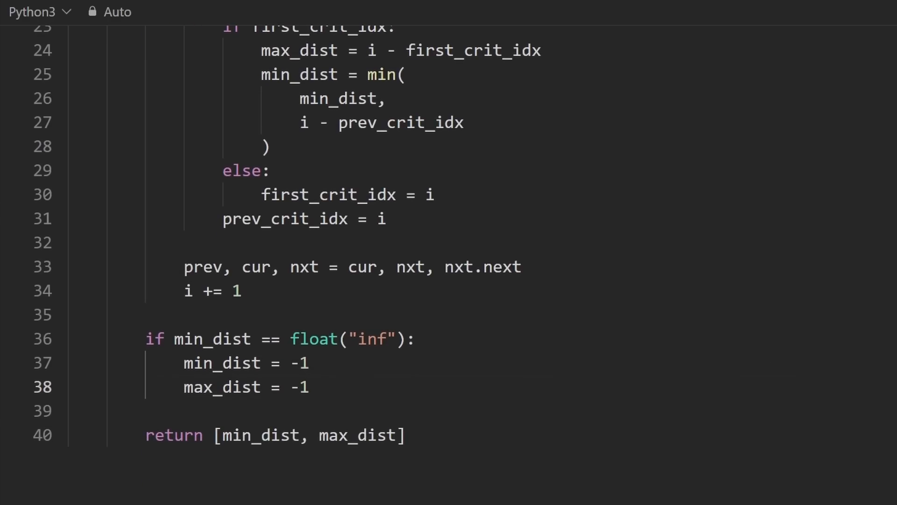
{"action": "triple_click", "coordinate": [229, 387]}
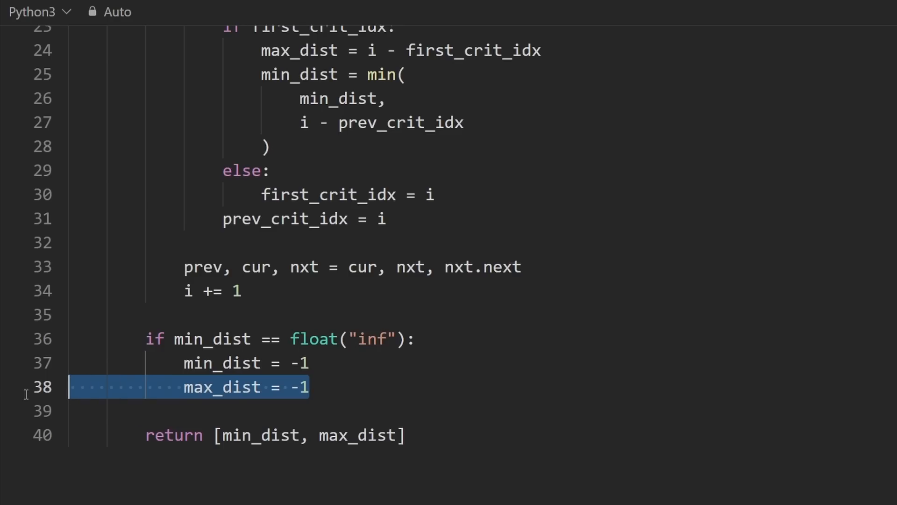
{"action": "key", "text": "Delete"}
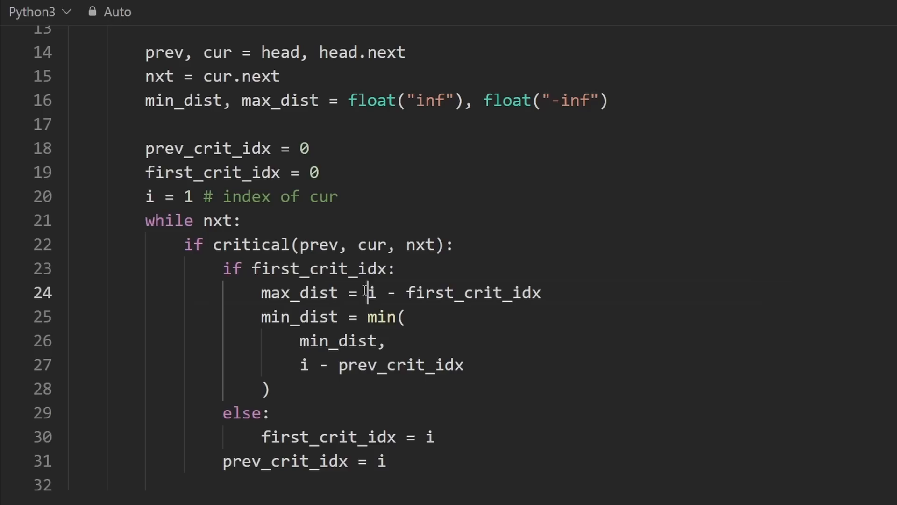
Replace max_dist's float("-inf") initial value with -1.
{"action": "left_click_drag", "start_coordinate": [369, 293], "coordinate": [542, 293]}
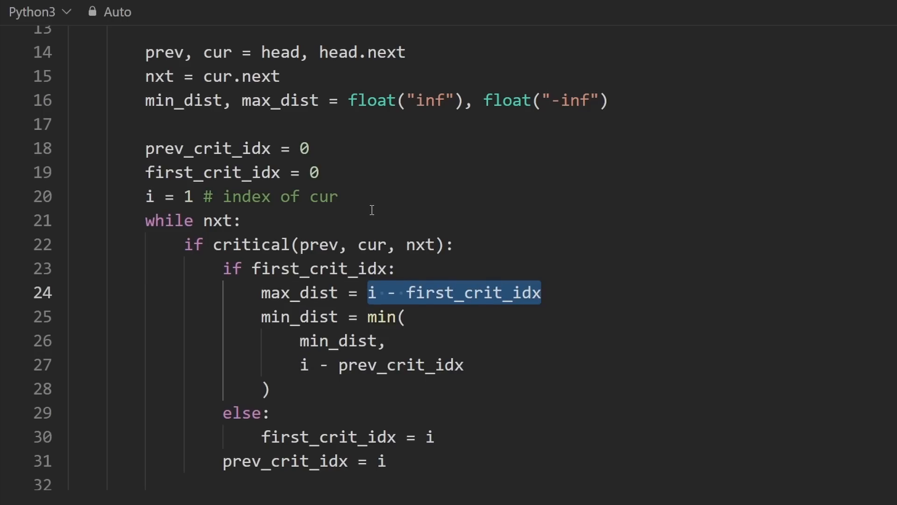
{"action": "left_click", "coordinate": [610, 100]}
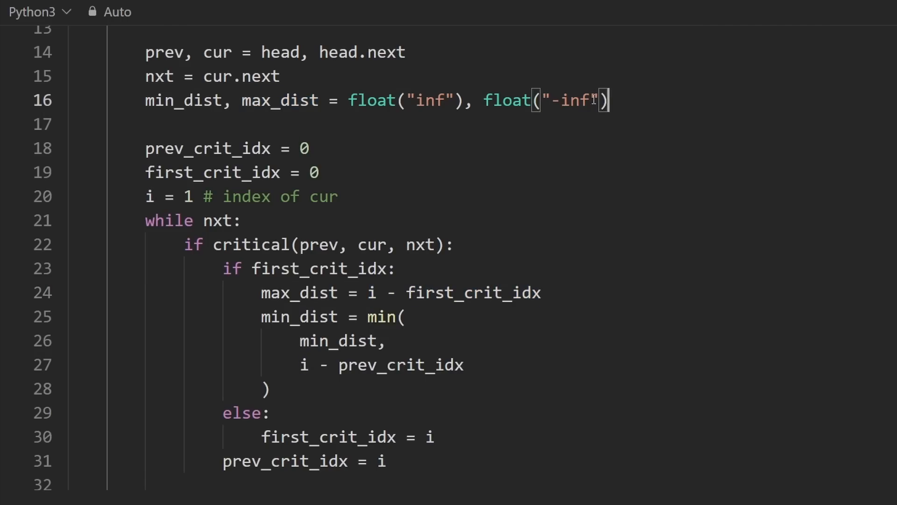
{"action": "type", "text": "-1"}
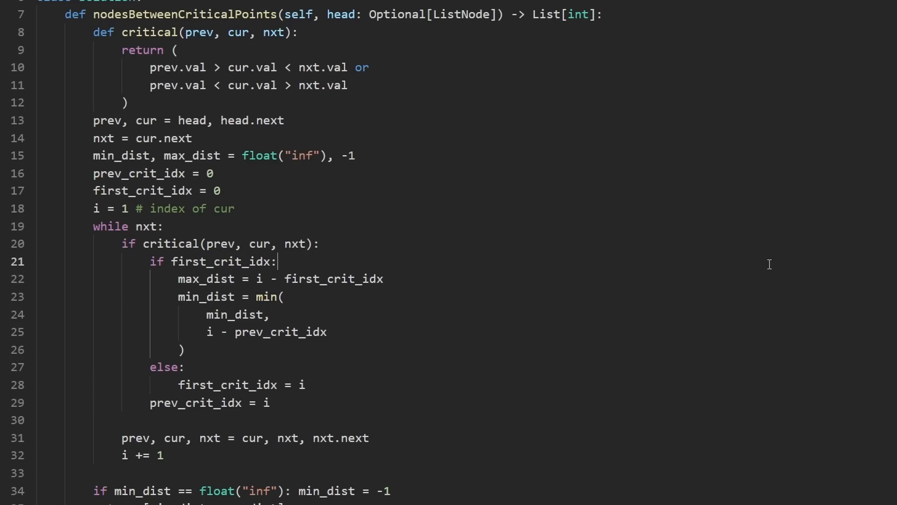
{"action": "scroll", "scroll_direction": "down", "scroll_amount": 3}
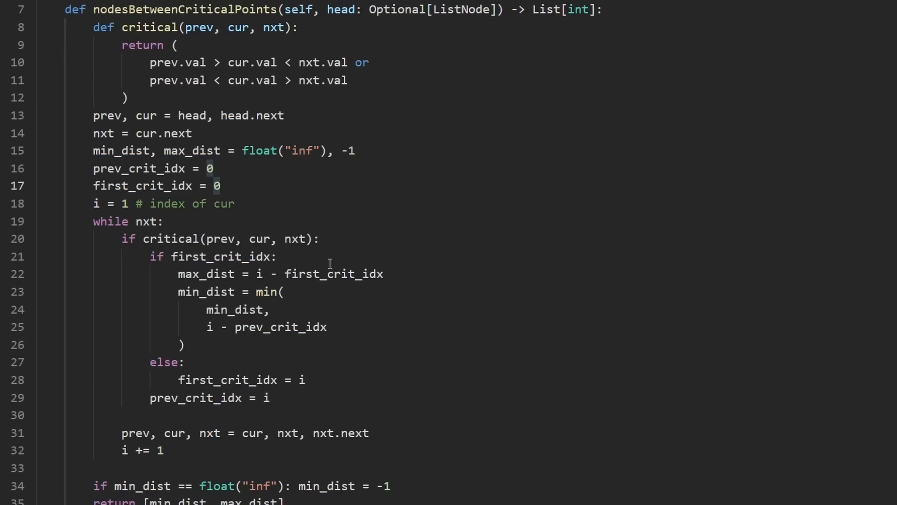
{"action": "mouse_move", "coordinate": [339, 430]}
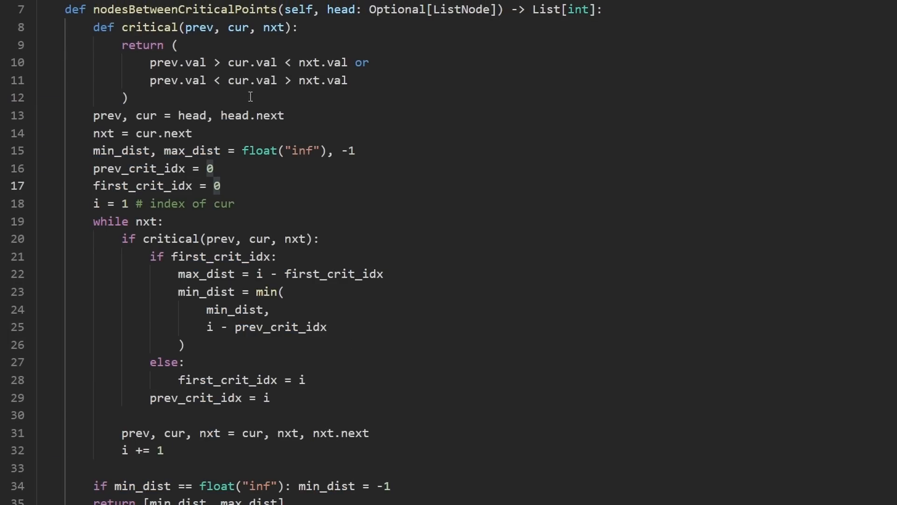
{"action": "left_click_drag", "start_coordinate": [121, 45], "coordinate": [129, 97]}
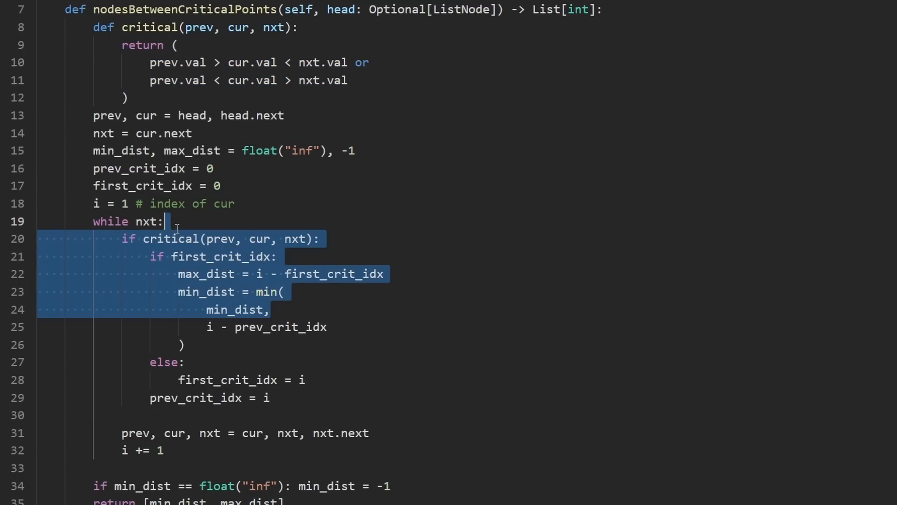
{"action": "left_click", "coordinate": [234, 203]}
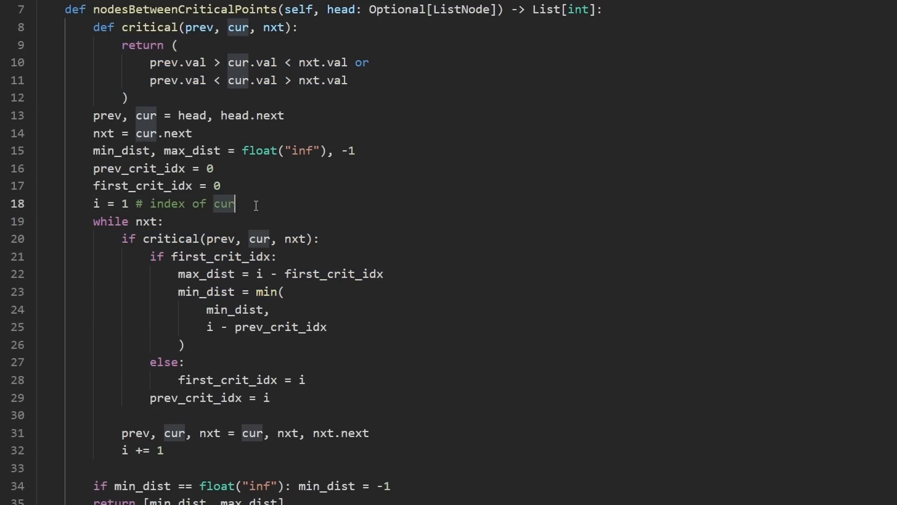